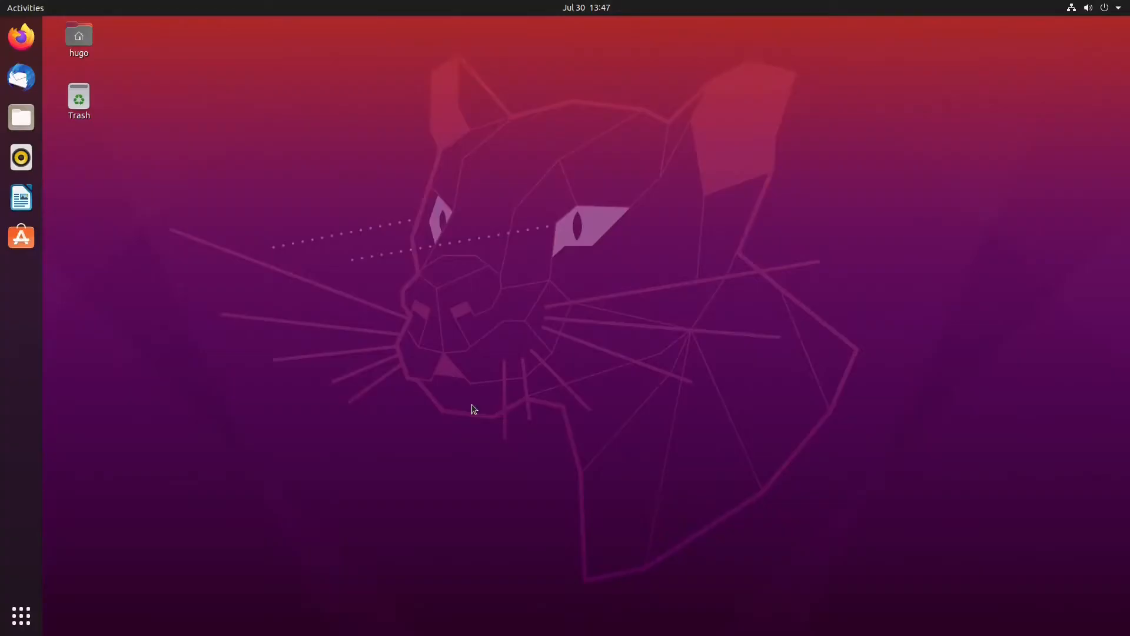
{"action": "mouse_move", "coordinate": [396, 435]}
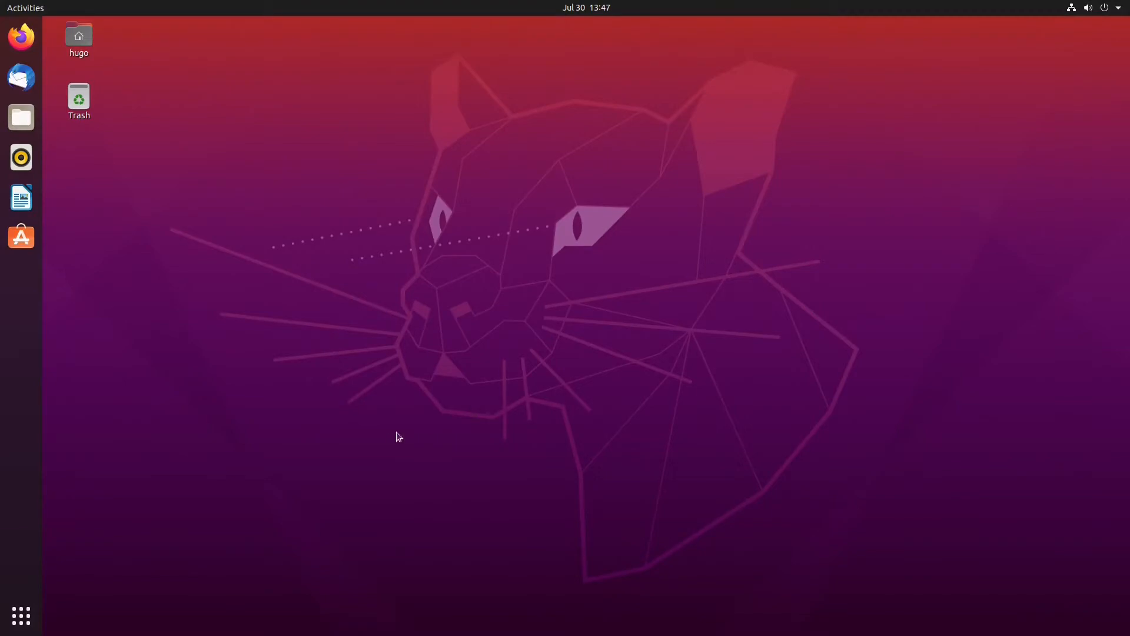
Step: Run 'sudo apt update' and 'apt list --upgradable' to confirm Ubuntu has no pending upgrades
{"action": "left_click", "coordinate": [20, 616]}
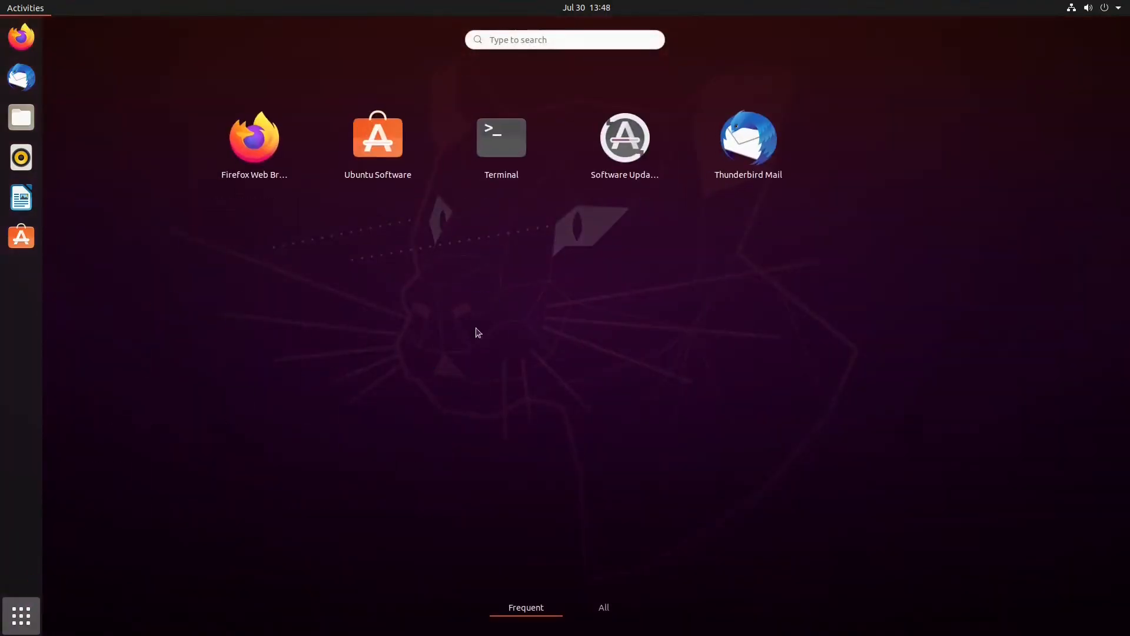
{"action": "left_click", "coordinate": [502, 136]}
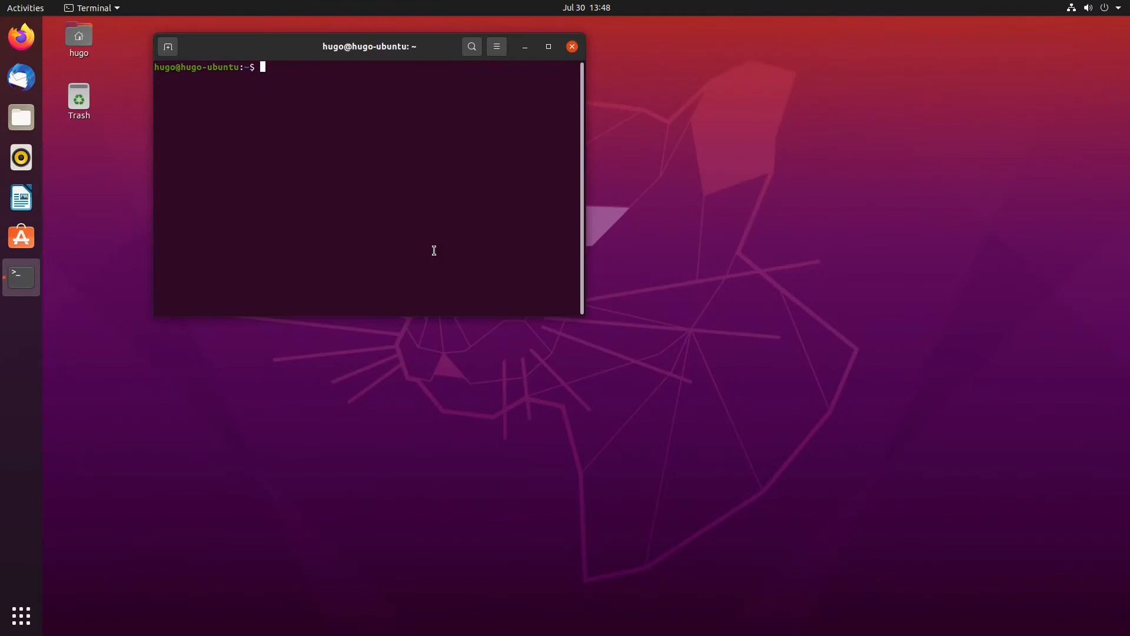
{"action": "type", "text": "sudo apt update"}
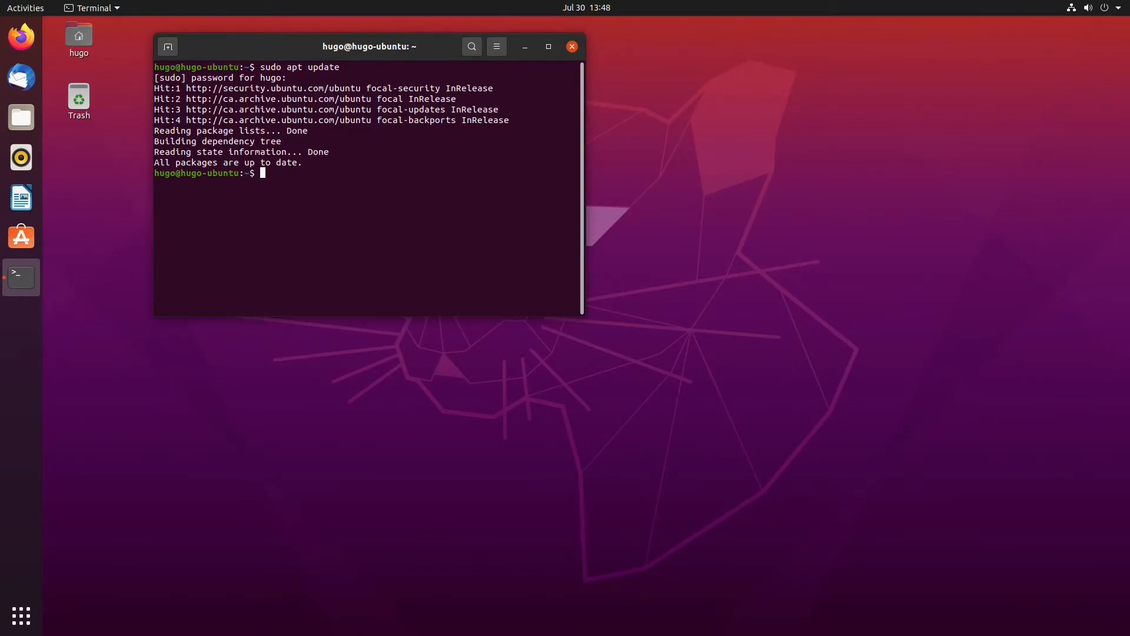
{"action": "type", "text": "apt list --upgradable"}
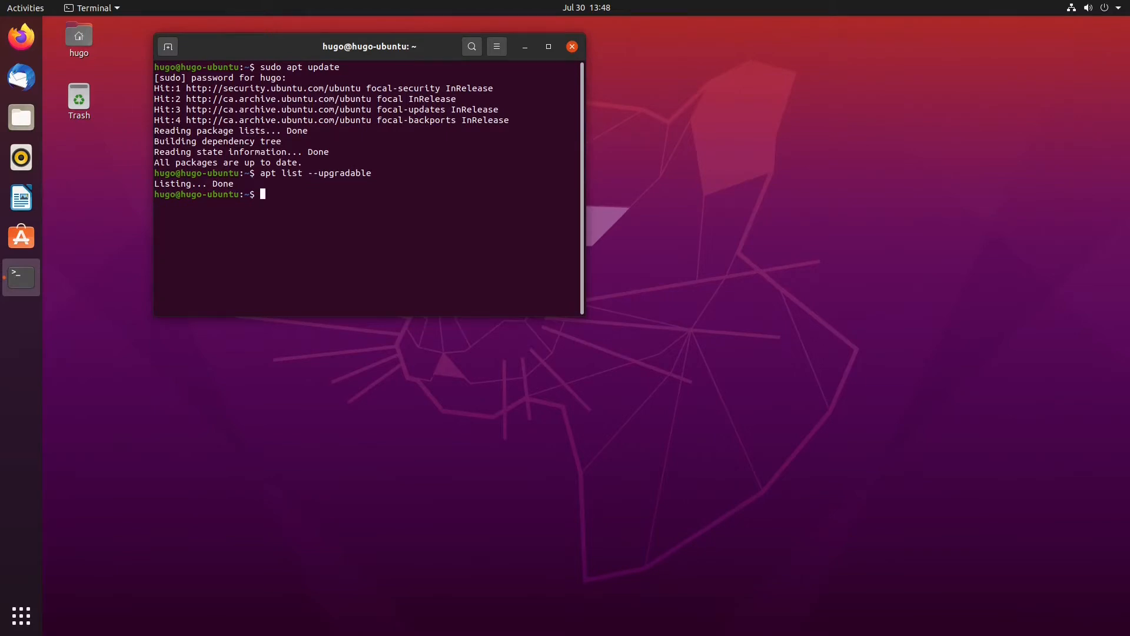
{"action": "type", "text": "sudo apt upg"}
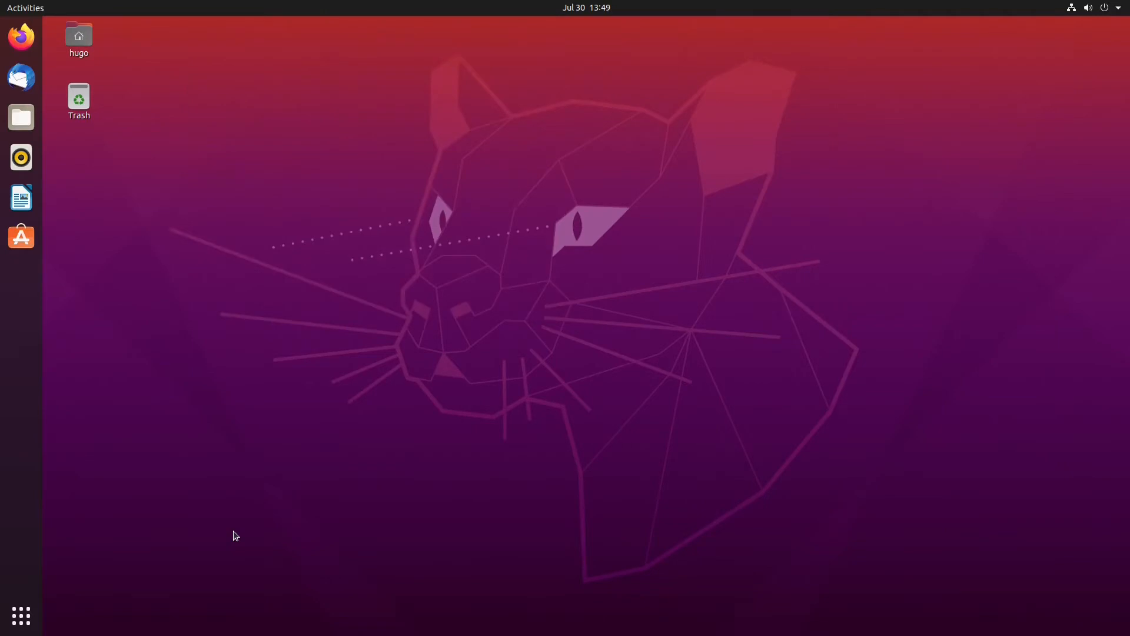
{"action": "mouse_move", "coordinate": [109, 576]}
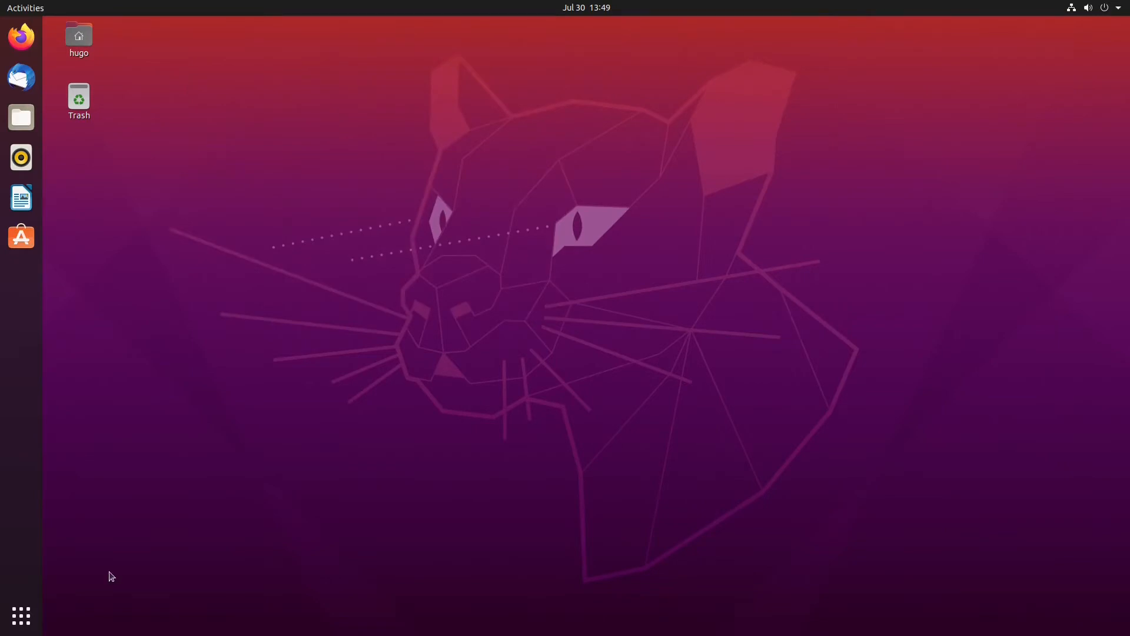
Step: Run 'sudo apt install steam', confirming the 58 new packages, then search for Steam in the overview
{"action": "left_click", "coordinate": [20, 615]}
{"action": "type", "text": "sudo ap"}
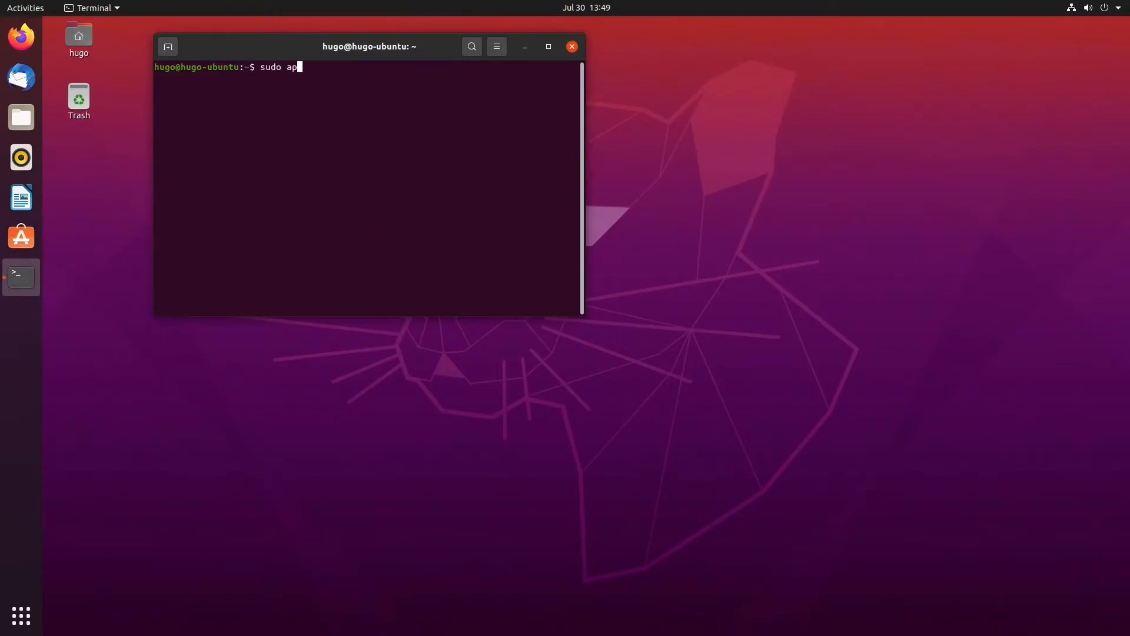
{"action": "key", "text": "Return"}
{"action": "type", "text": "y"}
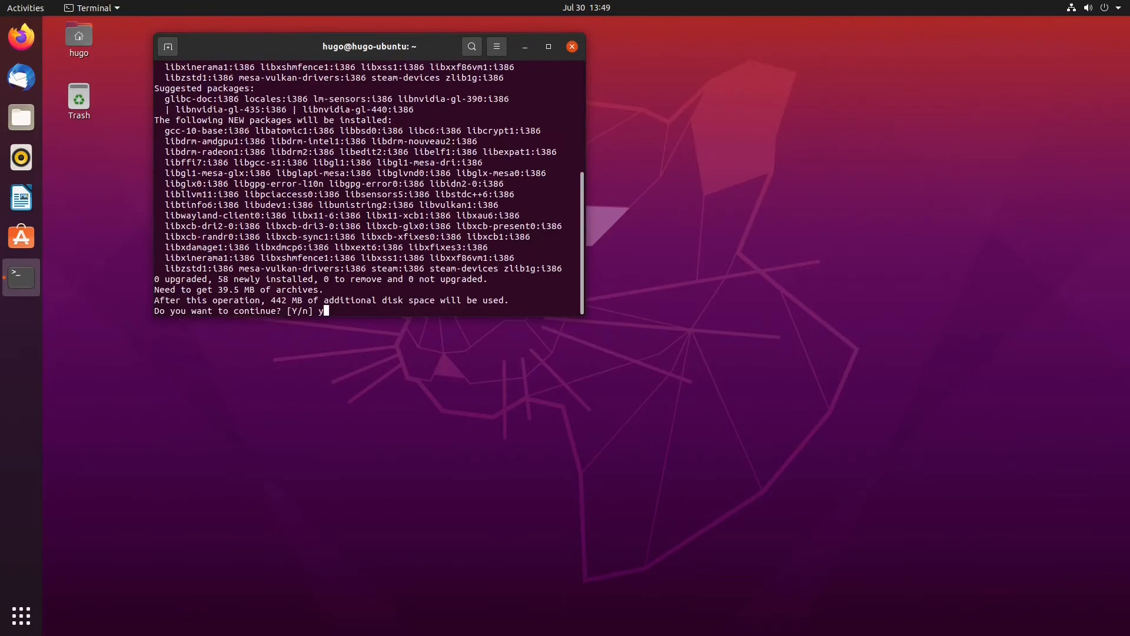
{"action": "key", "text": "Return"}
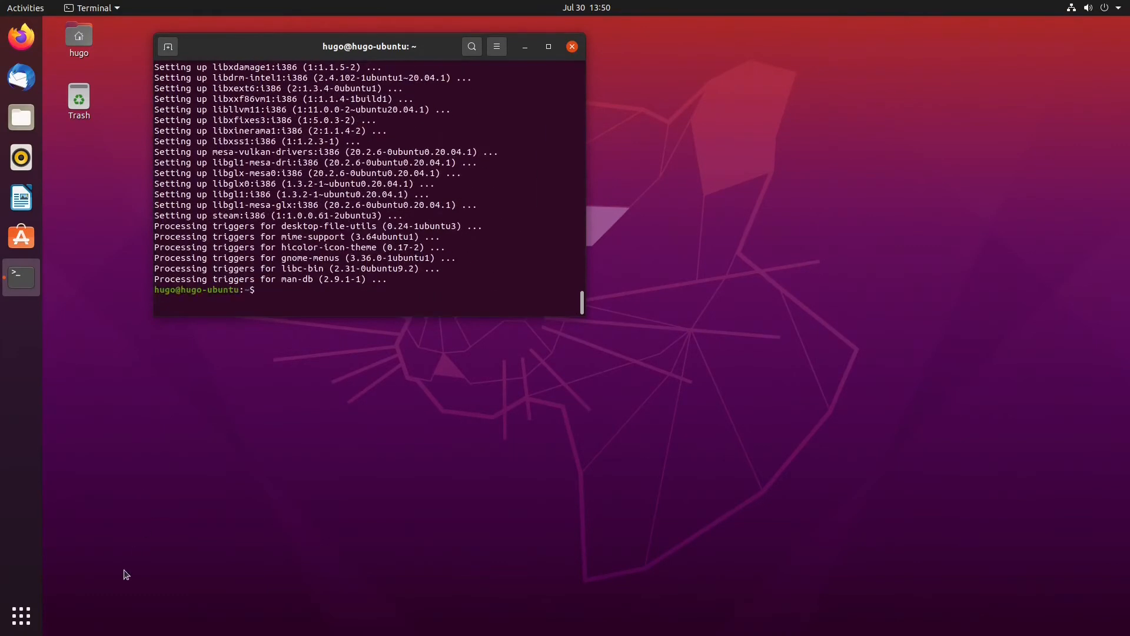
{"action": "left_click", "coordinate": [25, 8]}
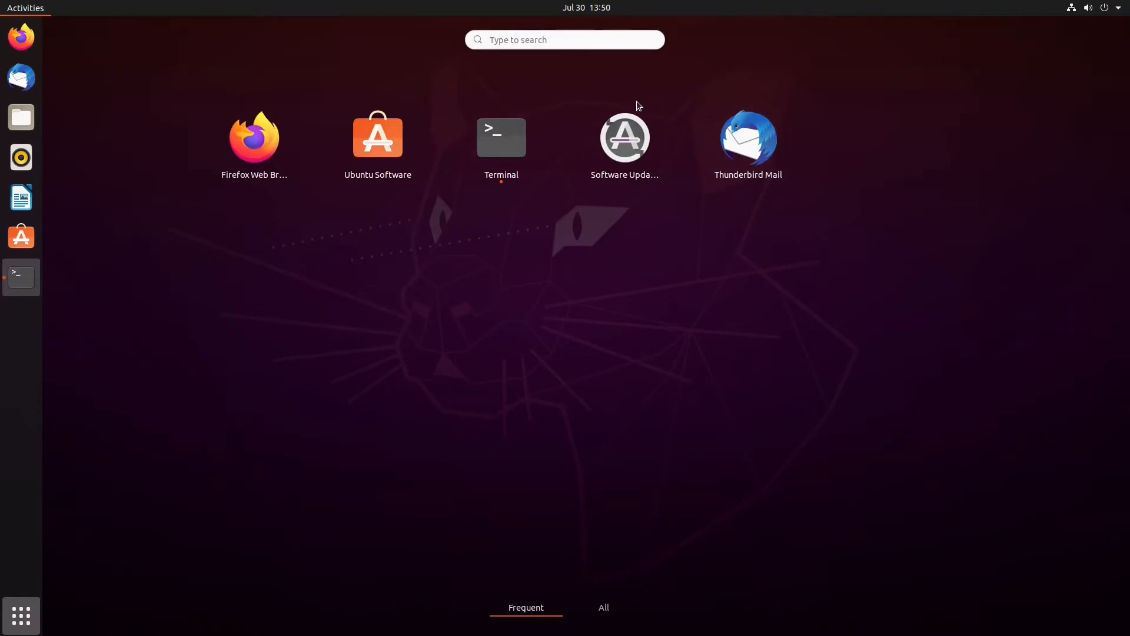
{"action": "type", "text": "steal"}
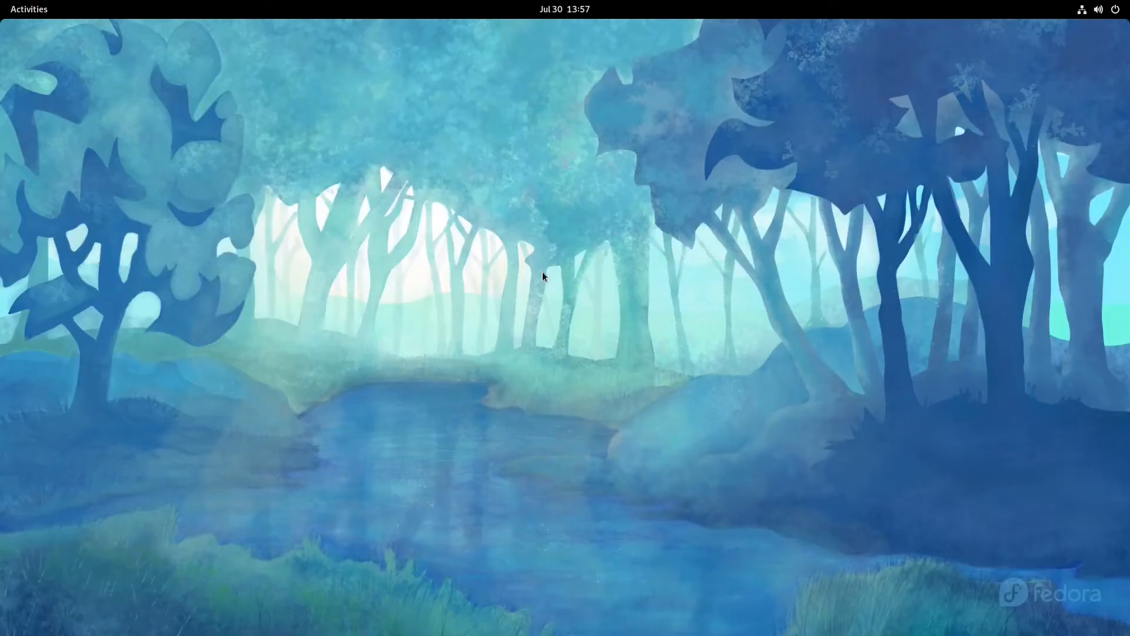
{"action": "mouse_move", "coordinate": [71, 49]}
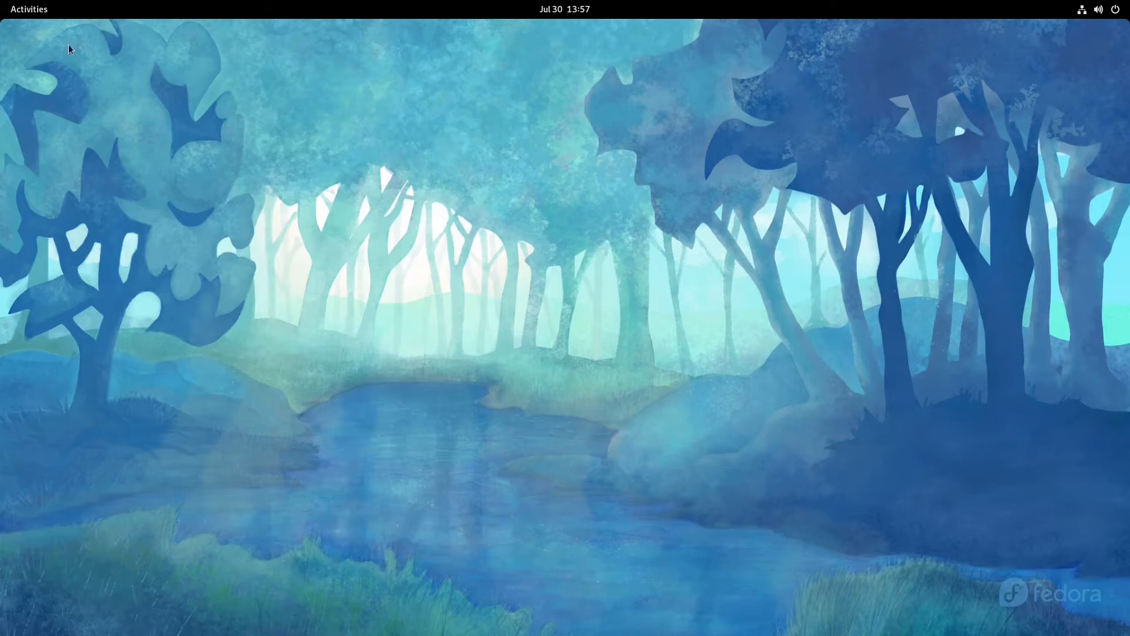
Step: Run 'sudo dnf update' on Fedora until Complete!, then close the terminal
{"action": "left_click", "coordinate": [28, 8]}
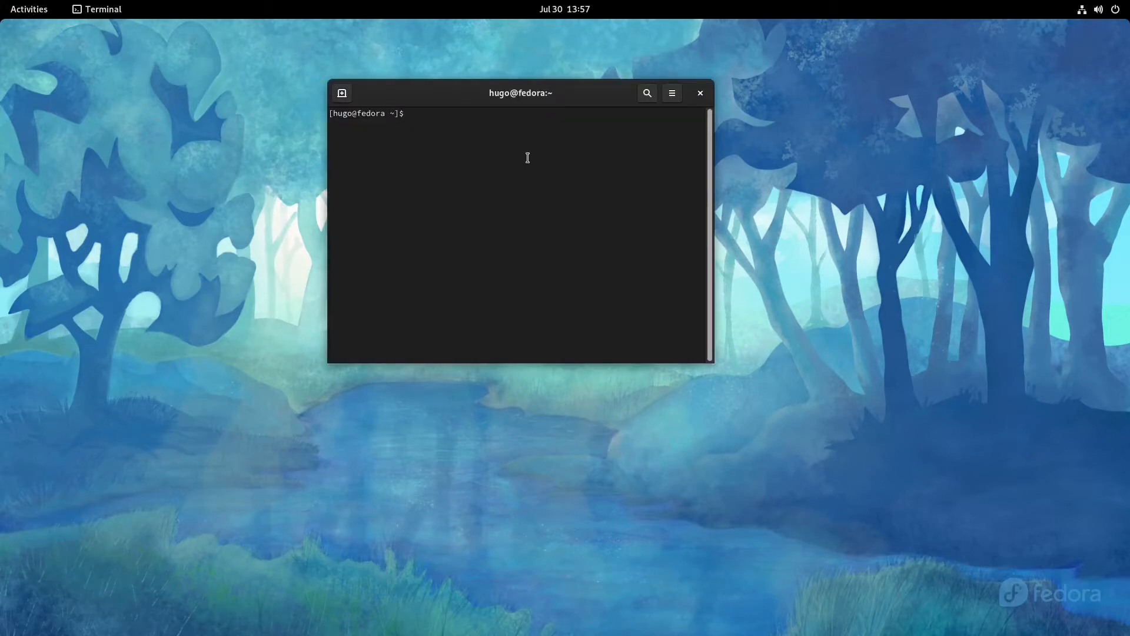
{"action": "type", "text": "sudo"}
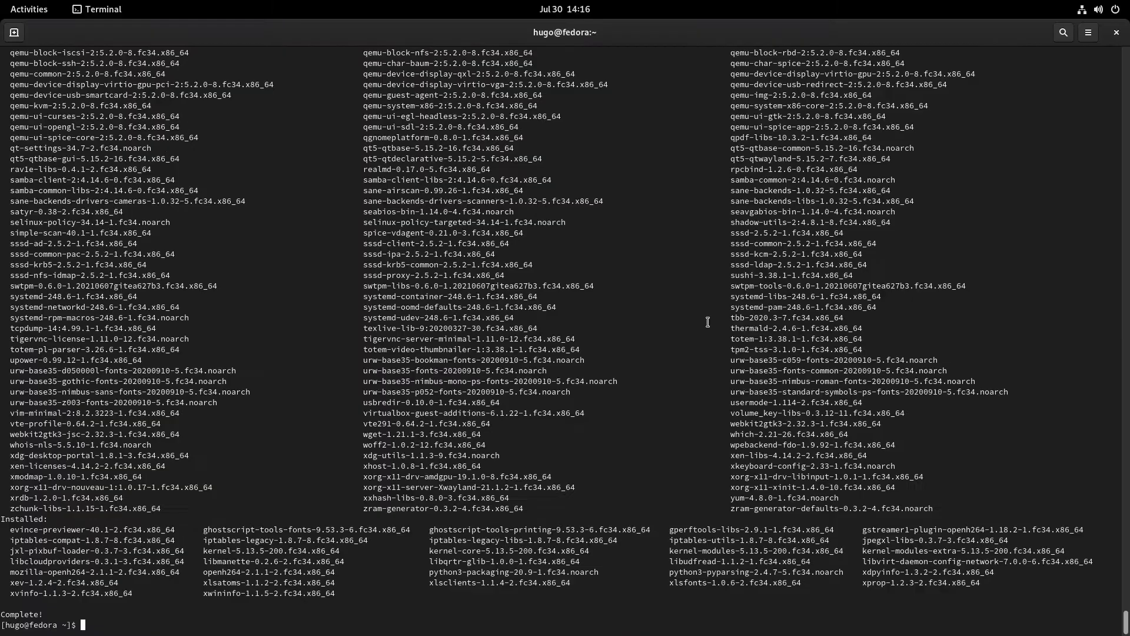
{"action": "left_click", "coordinate": [1116, 32]}
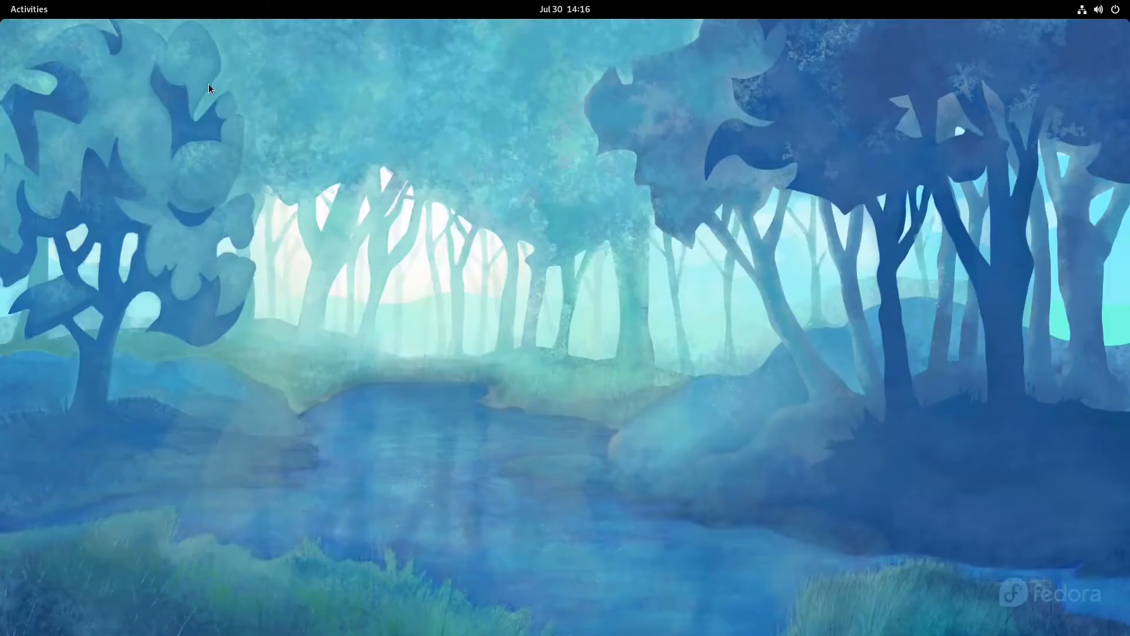
Step: In Software Repositories, enable the RPM Fusion for Fedora 34 - Nonfree - Steam entry
{"action": "left_click", "coordinate": [1097, 8]}
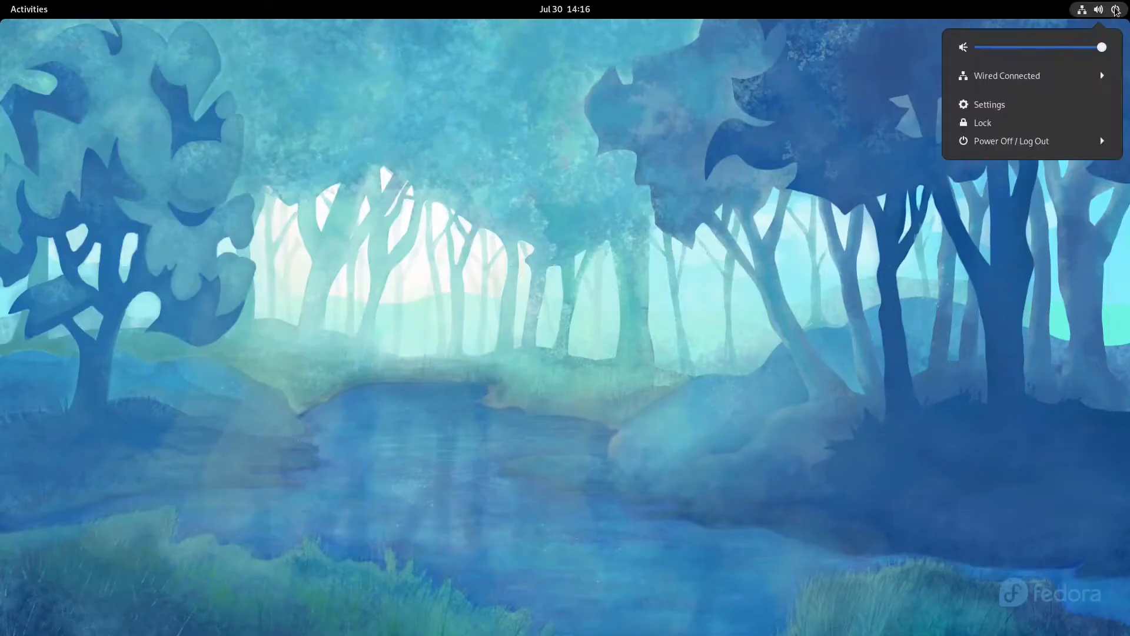
{"action": "left_click", "coordinate": [28, 8]}
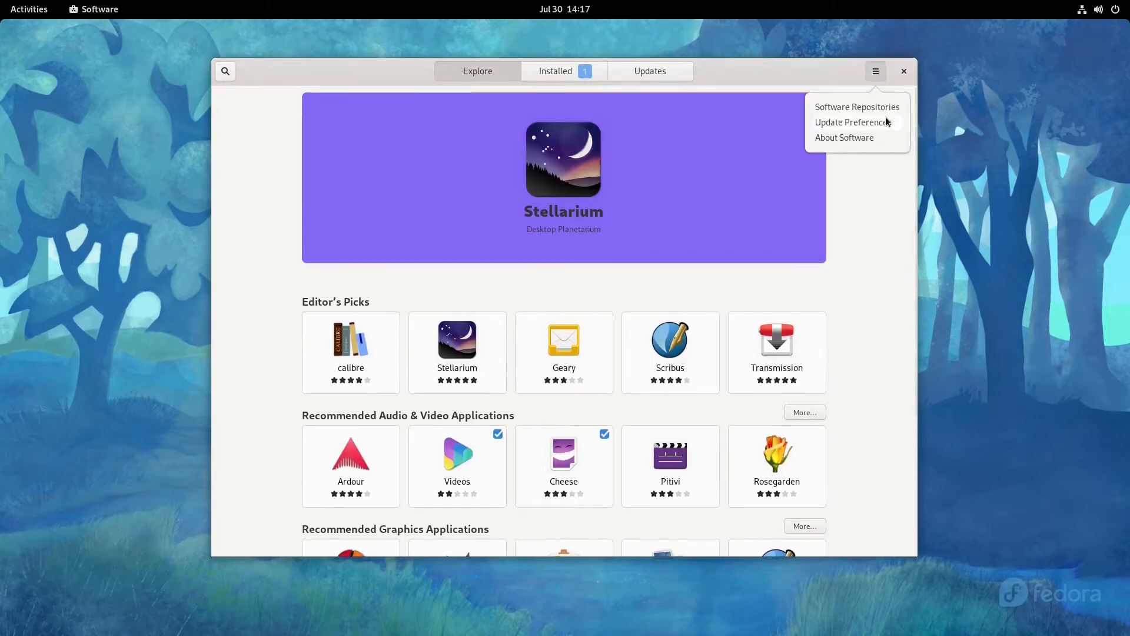
{"action": "left_click", "coordinate": [857, 107]}
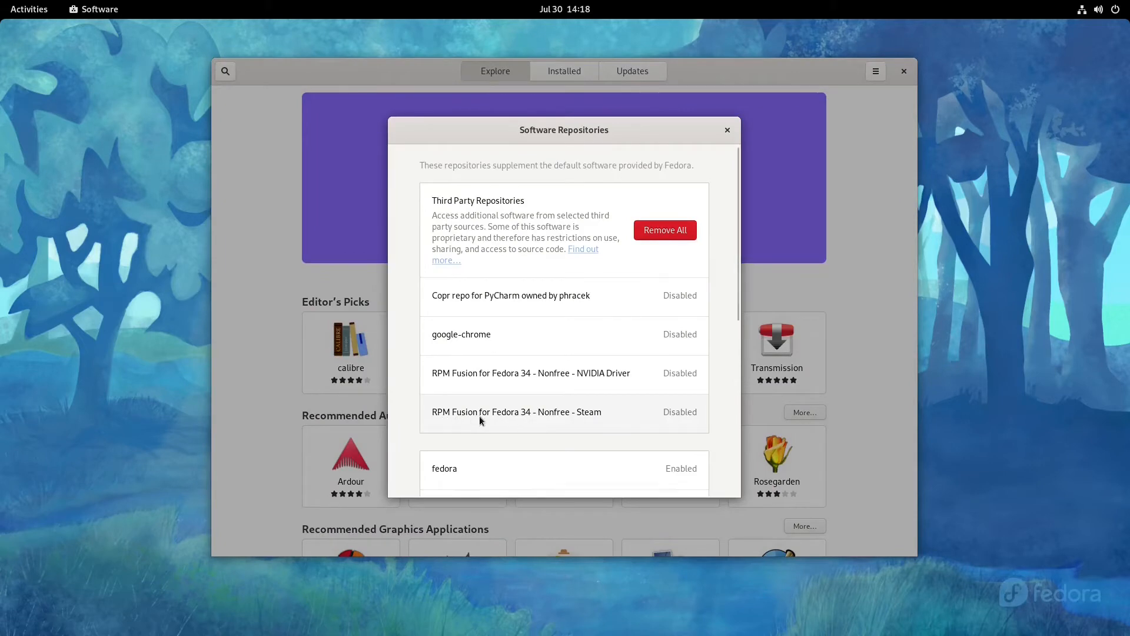
{"action": "mouse_move", "coordinate": [557, 423]}
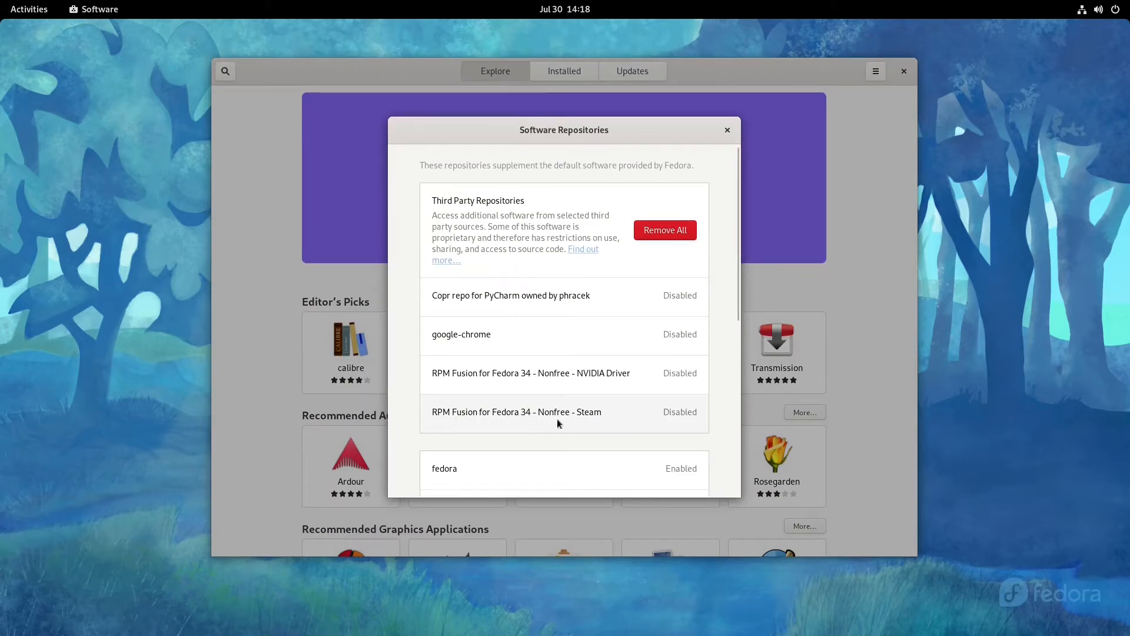
{"action": "left_click", "coordinate": [516, 412]}
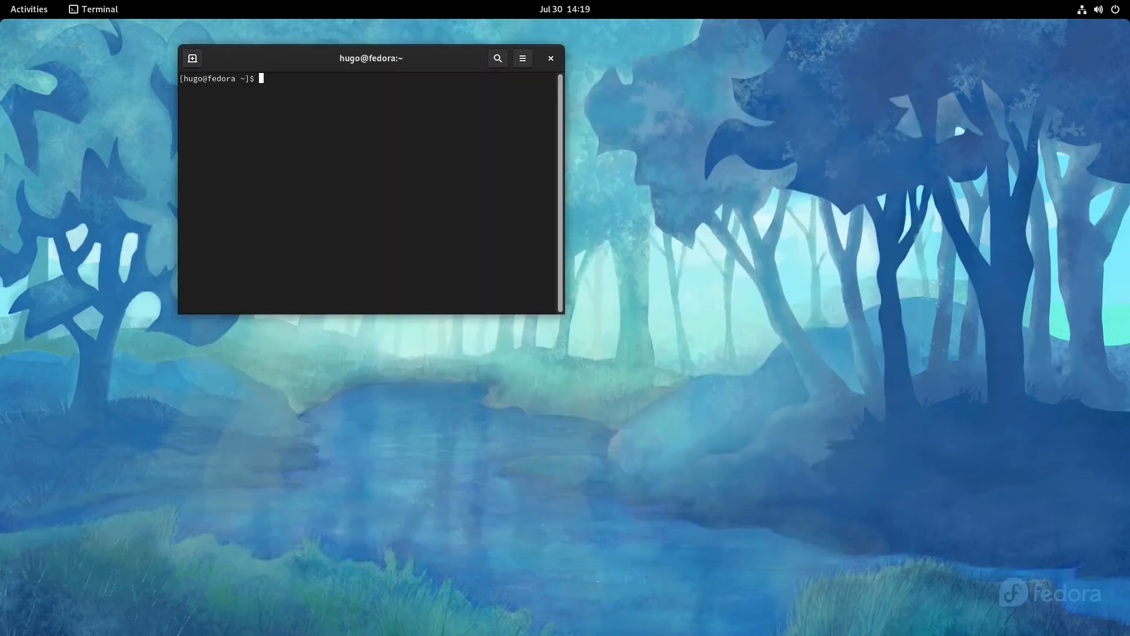
Step: Run 'sudo dnf update' with the password, then 'dnf search steam' to find the package
{"action": "type", "text": "sudo dnf update"}
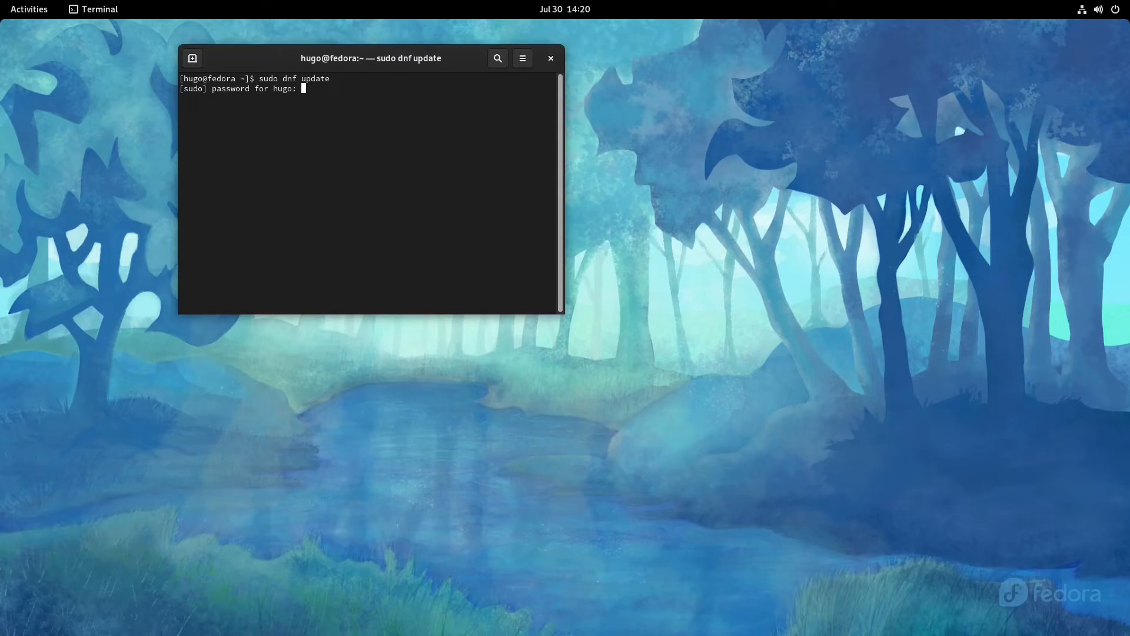
{"action": "key", "text": "Return"}
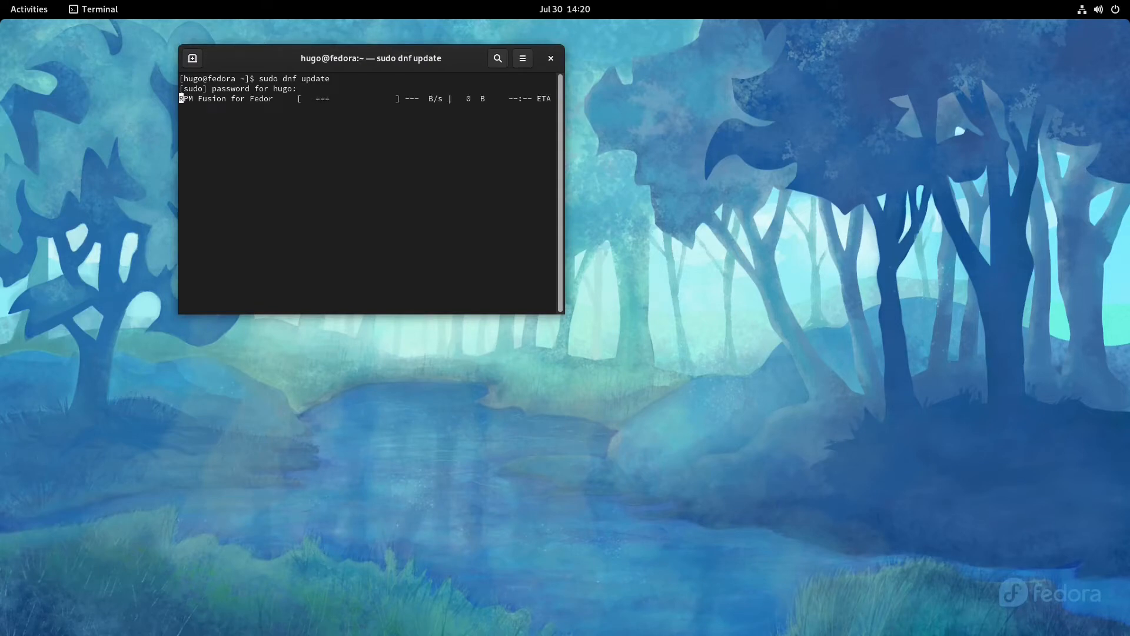
{"action": "type", "text": "dnf search steam"}
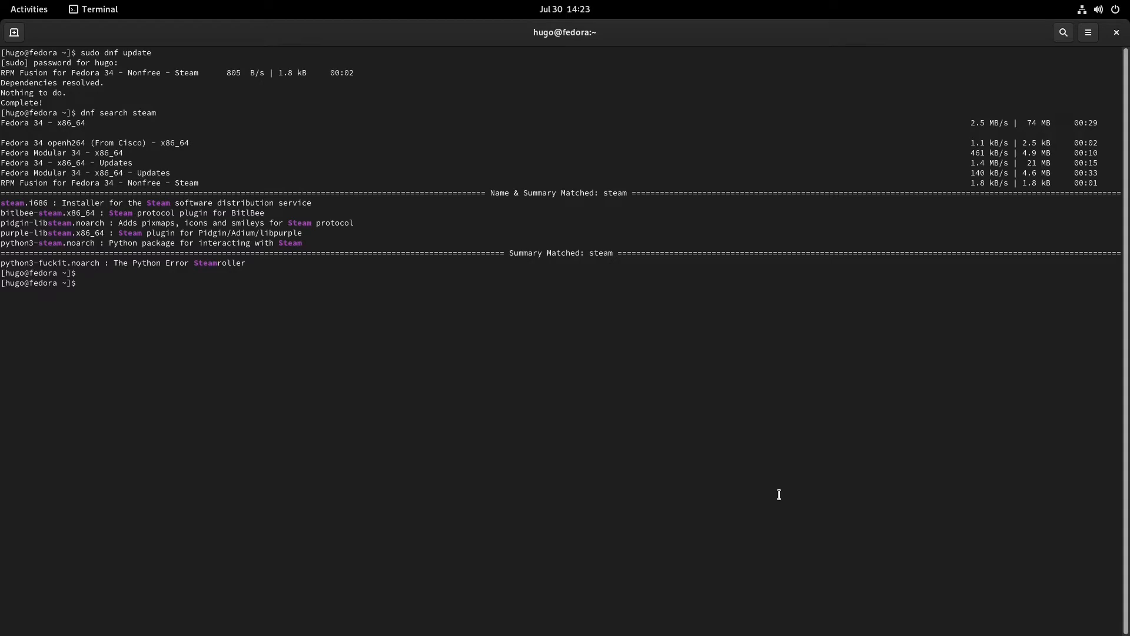
Step: Run 'sudo dnf install steam' and let it install with its 170 dependencies
{"action": "type", "text": "sudo dnf"}
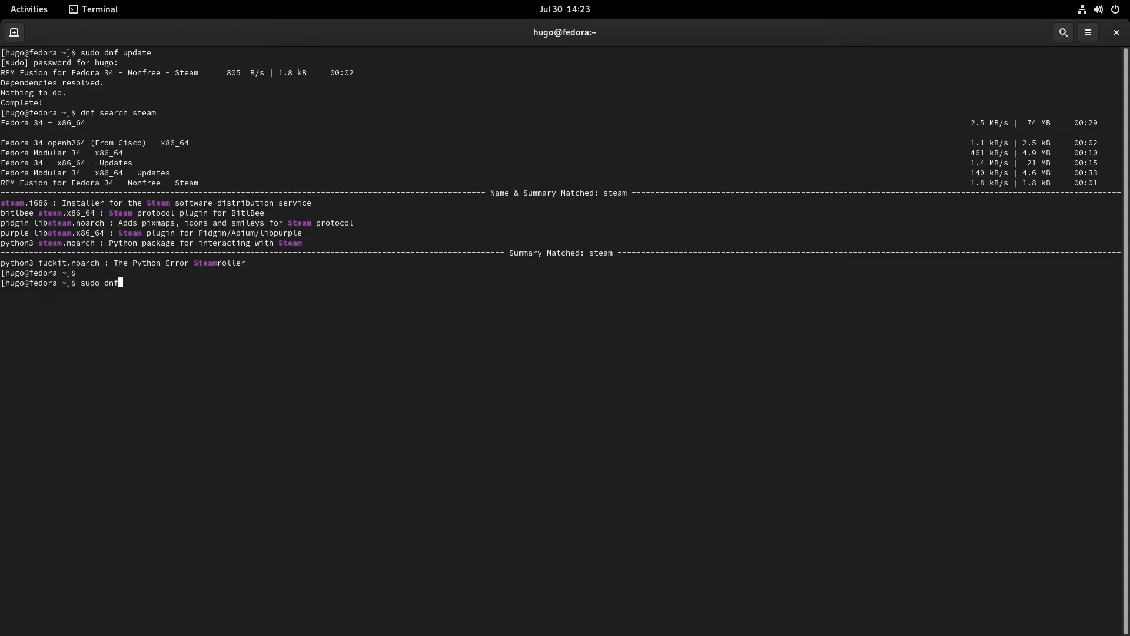
{"action": "type", "text": "install st"}
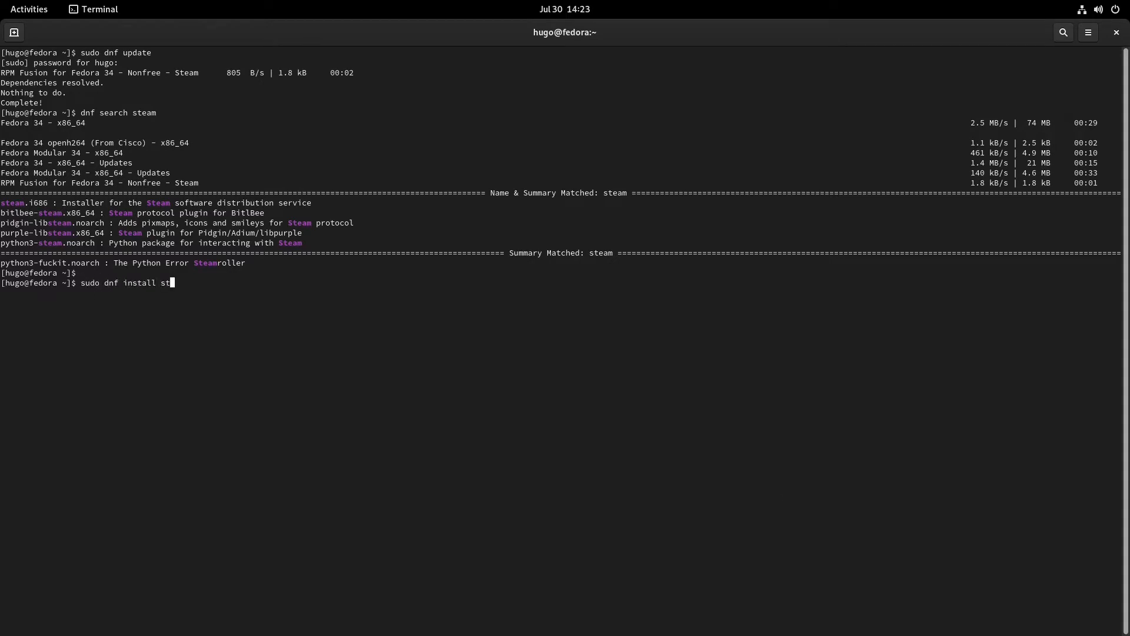
{"action": "key", "text": "Return"}
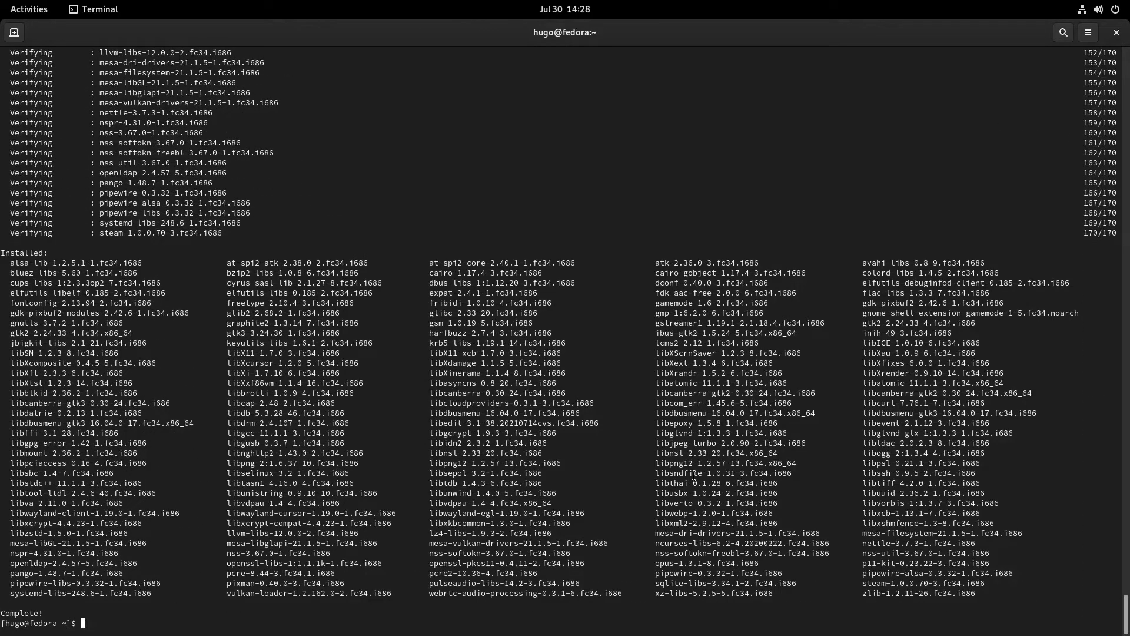
Step: Search 'steam' in the Activities overview and launch the Steam app
{"action": "left_click", "coordinate": [29, 9]}
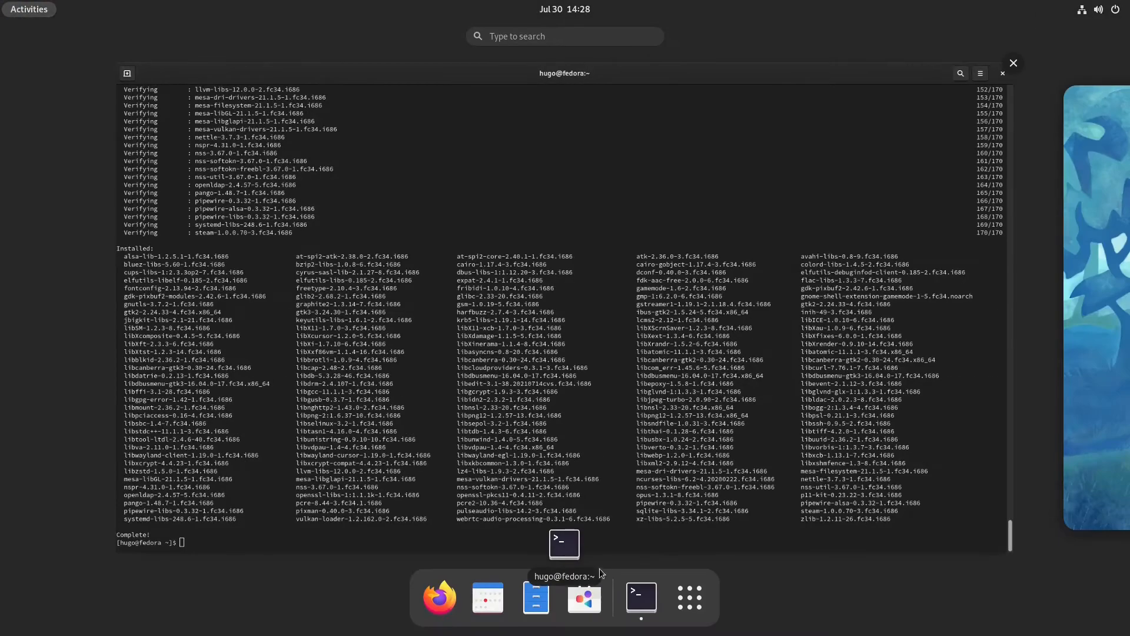
{"action": "left_click", "coordinate": [688, 597]}
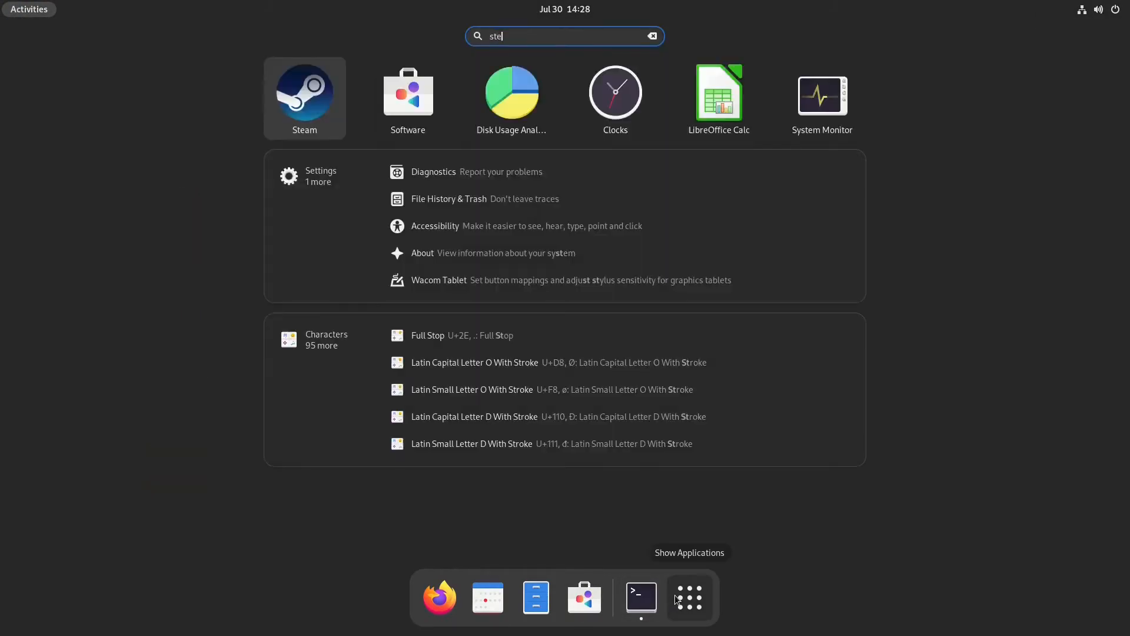
{"action": "left_click", "coordinate": [304, 92]}
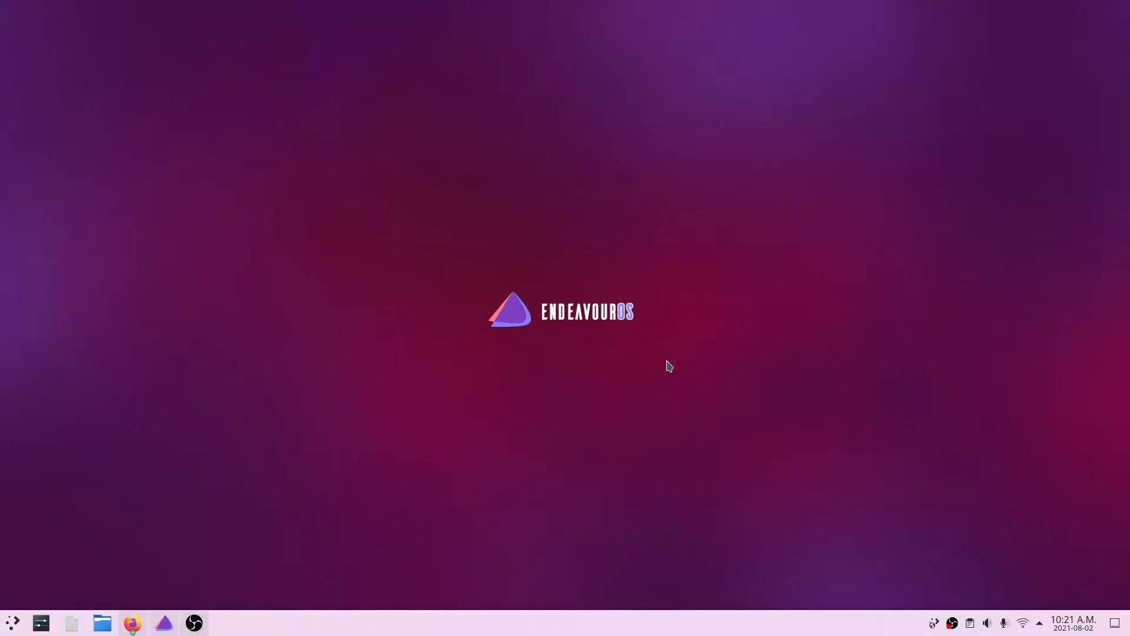
{"action": "mouse_move", "coordinate": [303, 487]}
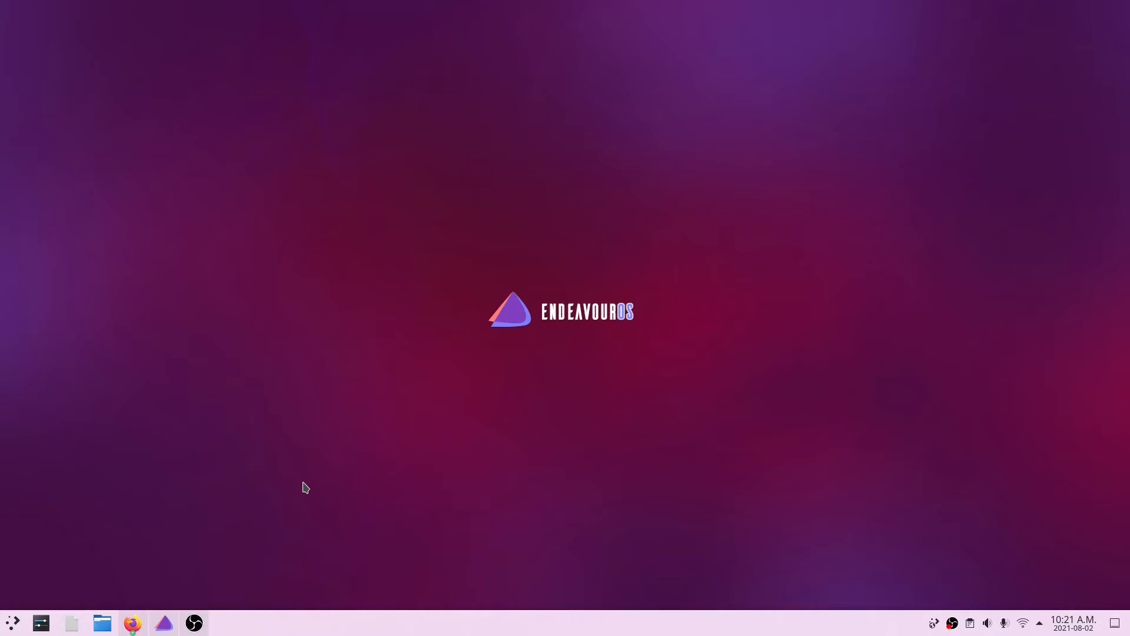
{"action": "mouse_move", "coordinate": [285, 487]}
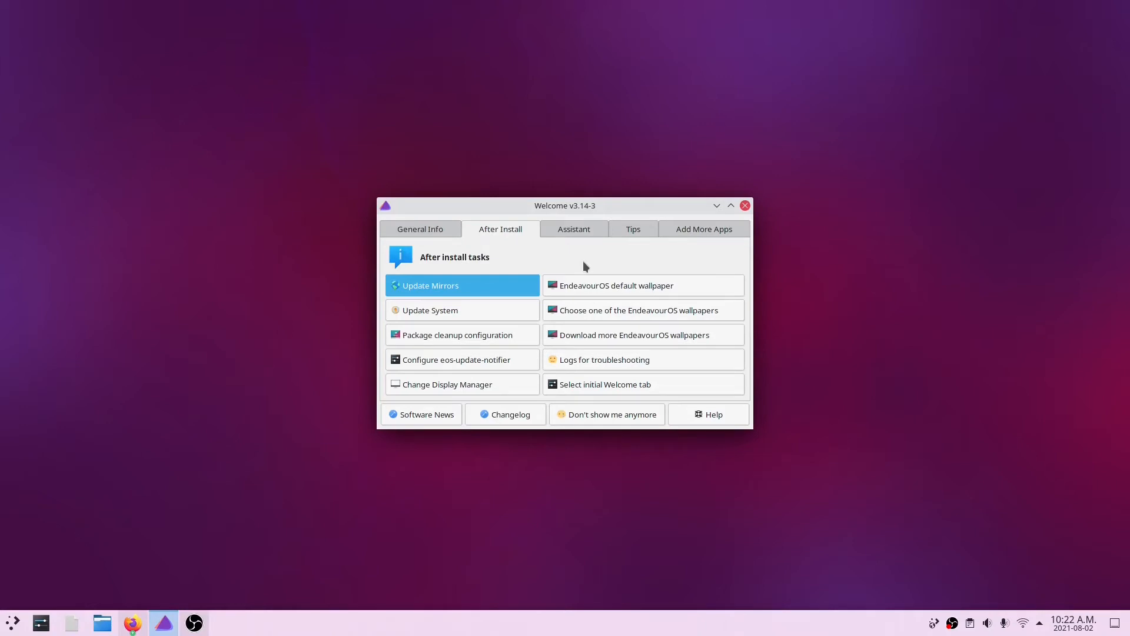
{"action": "mouse_move", "coordinate": [384, 313]}
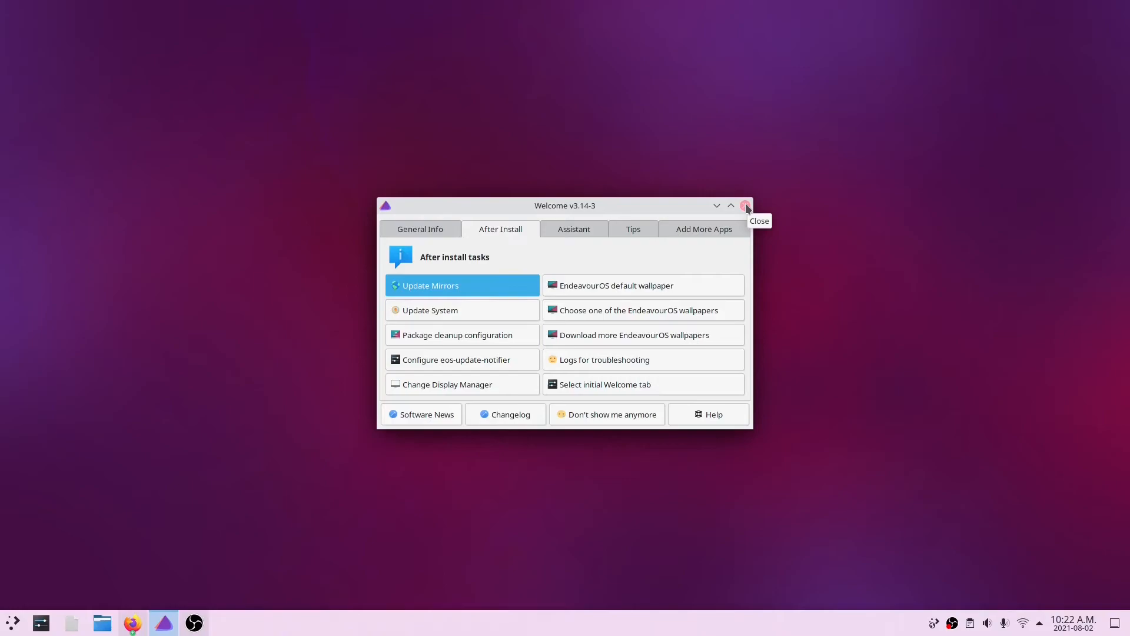
Step: Close the Welcome v3.14-3 window on the EndeavourOS desktop
{"action": "left_click", "coordinate": [746, 204]}
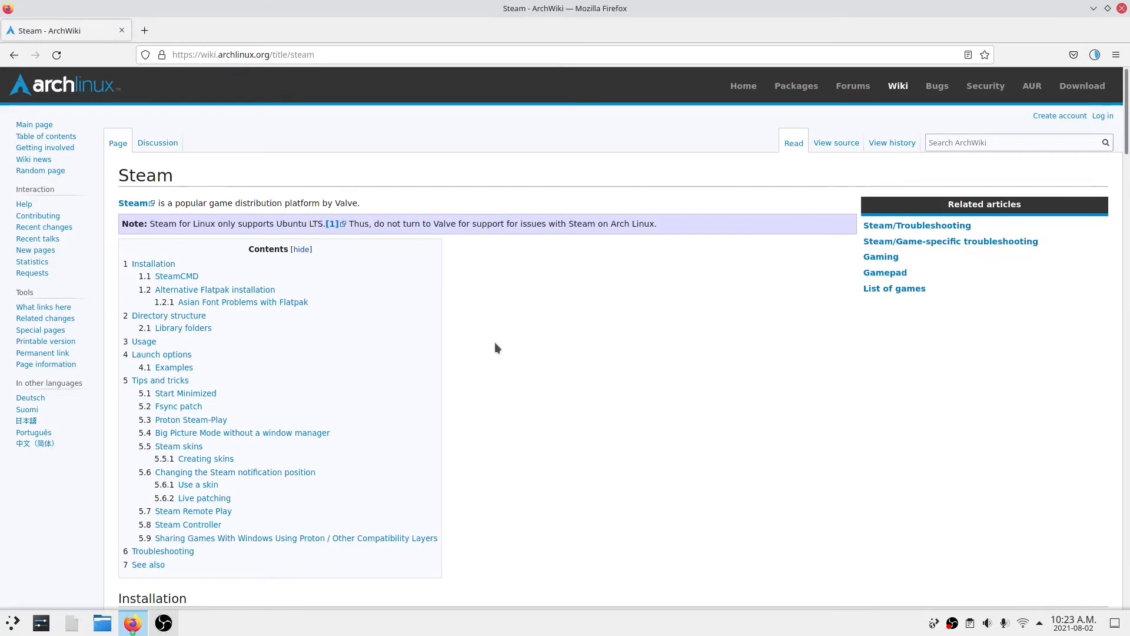
{"action": "mouse_move", "coordinate": [176, 271]}
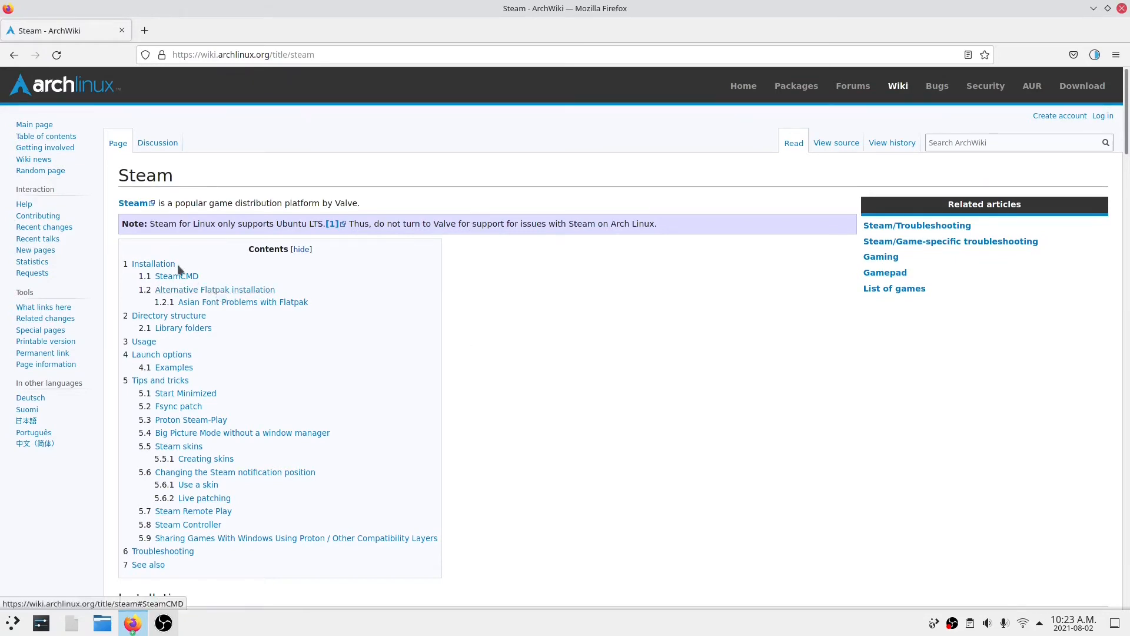
{"action": "mouse_move", "coordinate": [168, 269]}
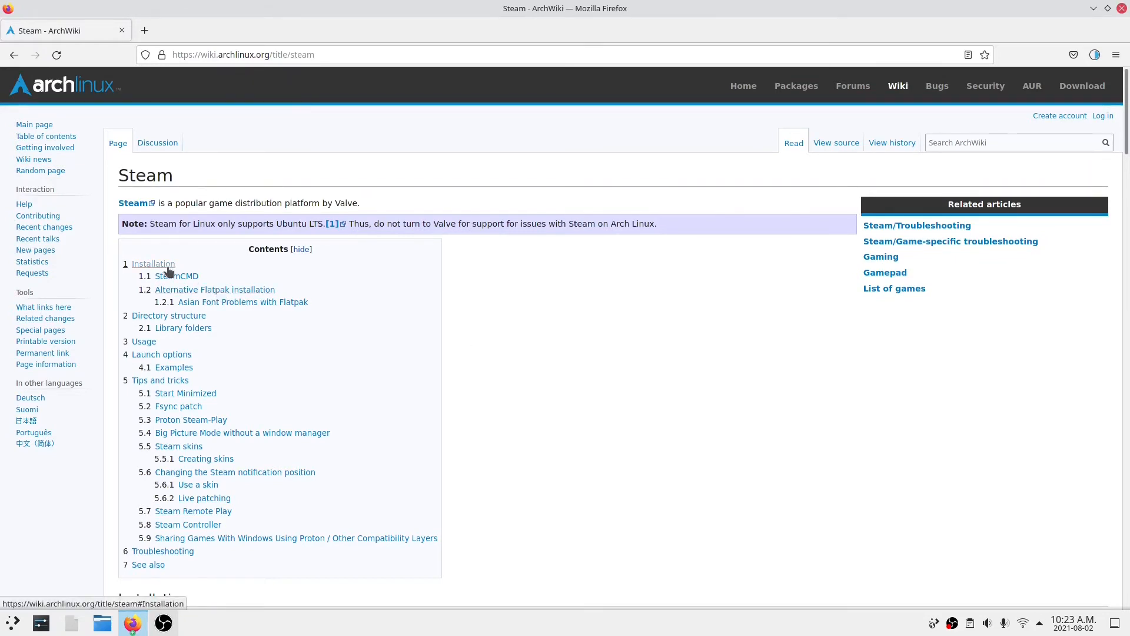
Step: Follow the ArchWiki Steam Installation section to the multilib article and select the /etc/pacman.conf path
{"action": "left_click", "coordinate": [152, 263]}
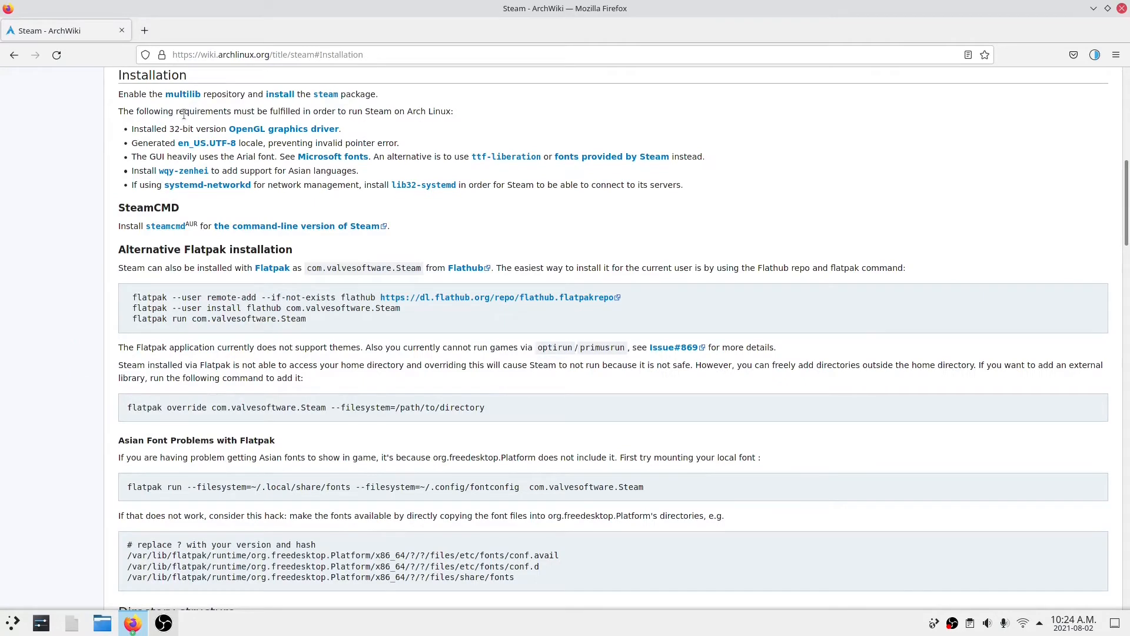
{"action": "mouse_move", "coordinate": [270, 111]}
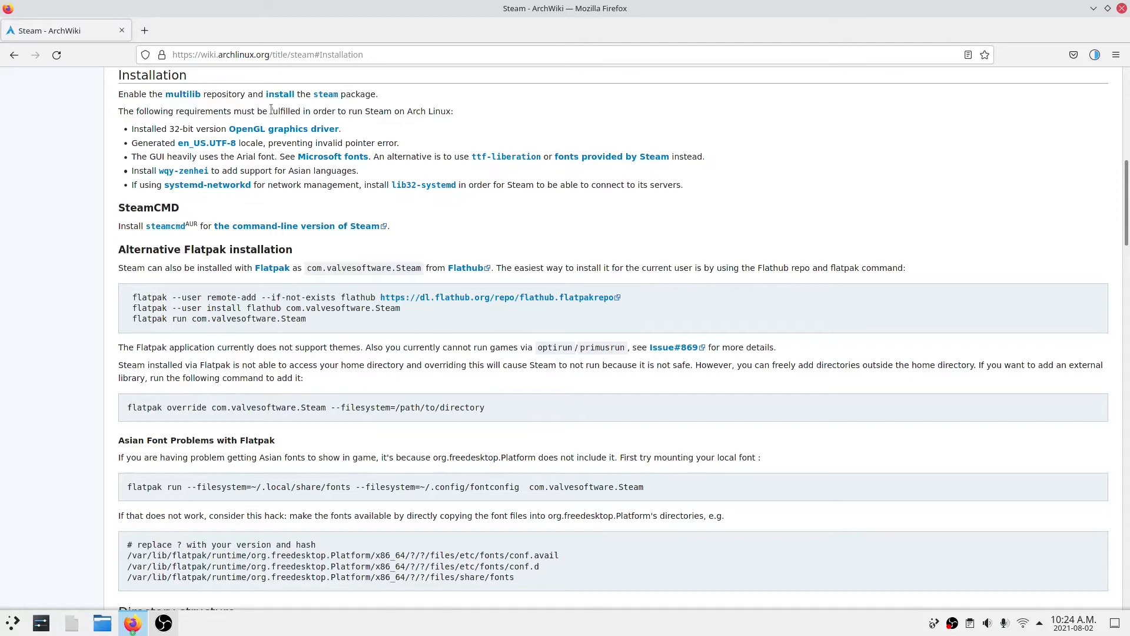
{"action": "mouse_move", "coordinate": [204, 105]}
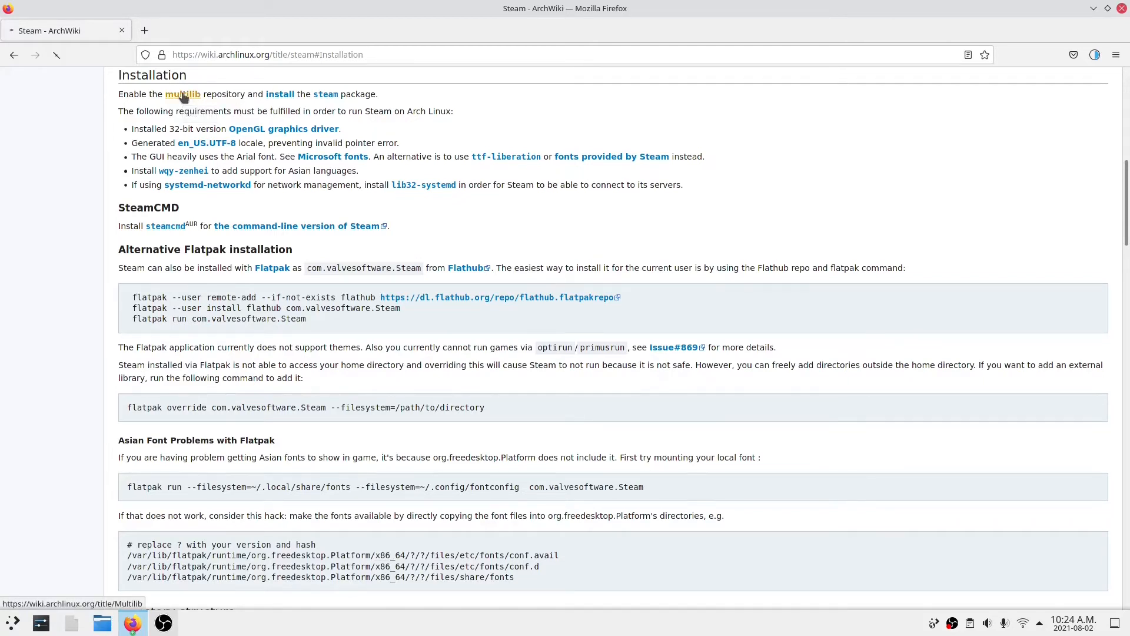
{"action": "left_click", "coordinate": [182, 94]}
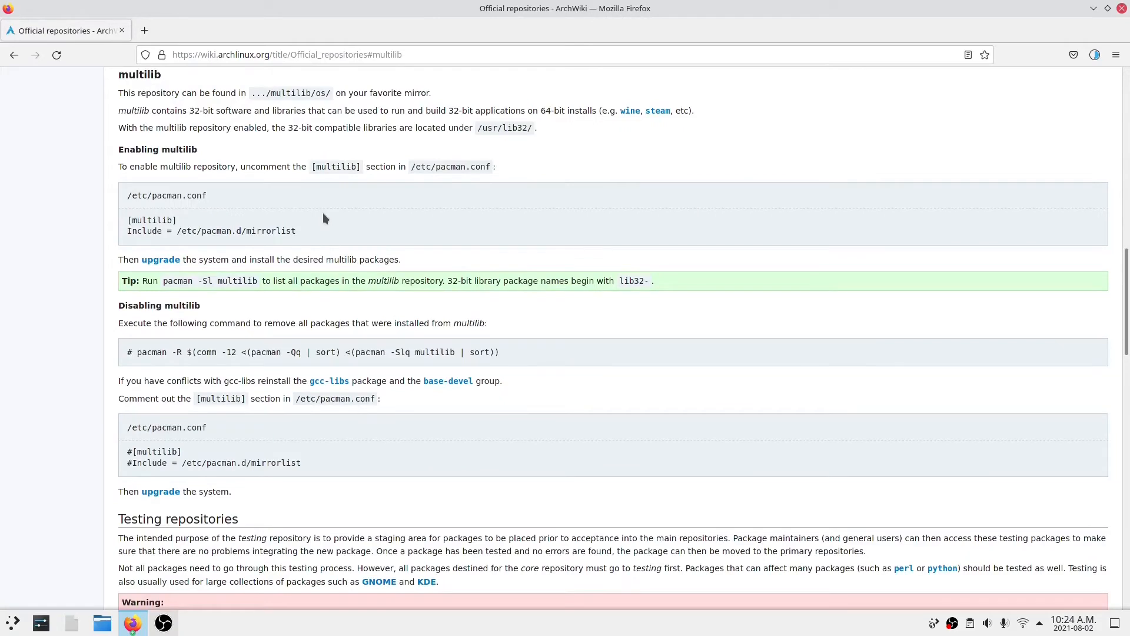
{"action": "double_click", "coordinate": [166, 196]}
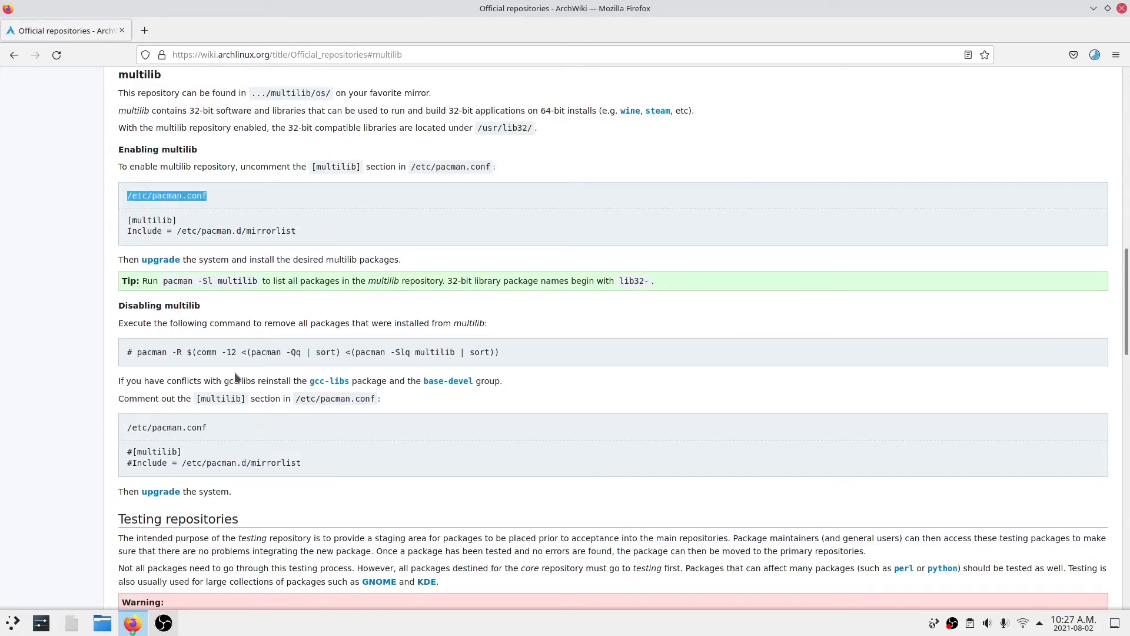
{"action": "mouse_move", "coordinate": [8, 613]}
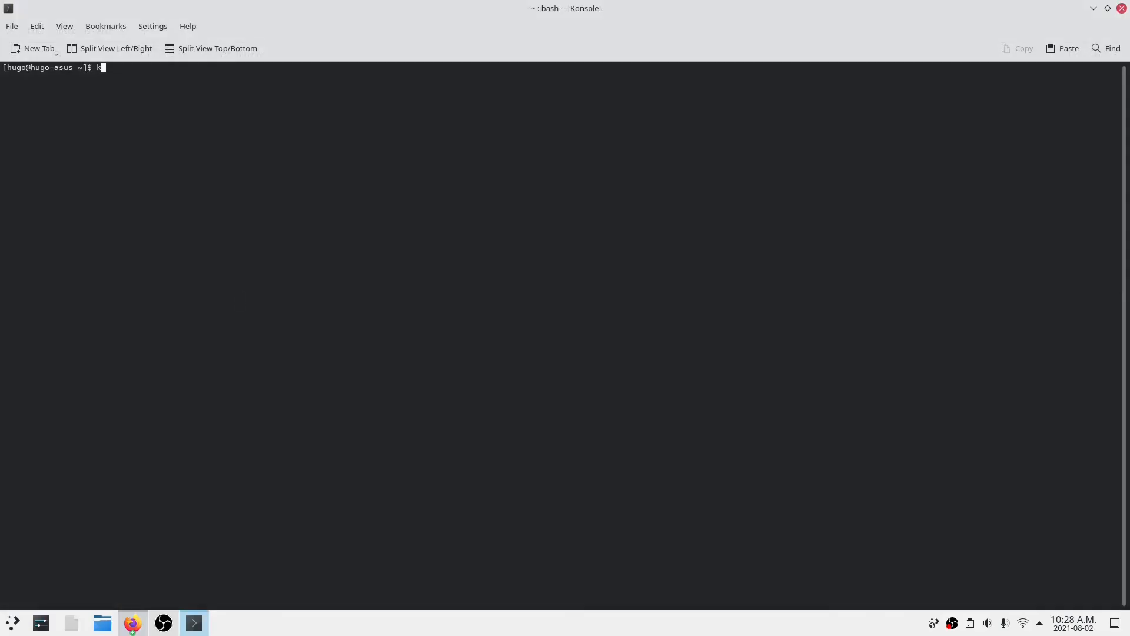
Step: Open pacman.conf in Kate, confirm [multilib] and its Include line are uncommented, and close it
{"action": "key", "text": "Return"}
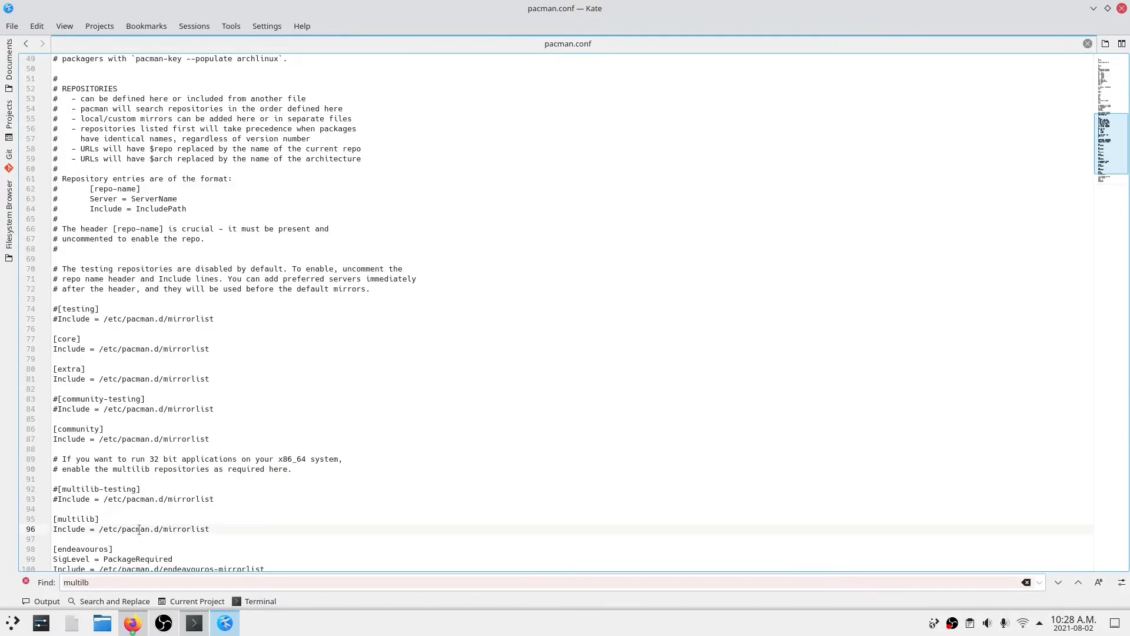
{"action": "left_click", "coordinate": [1026, 581]}
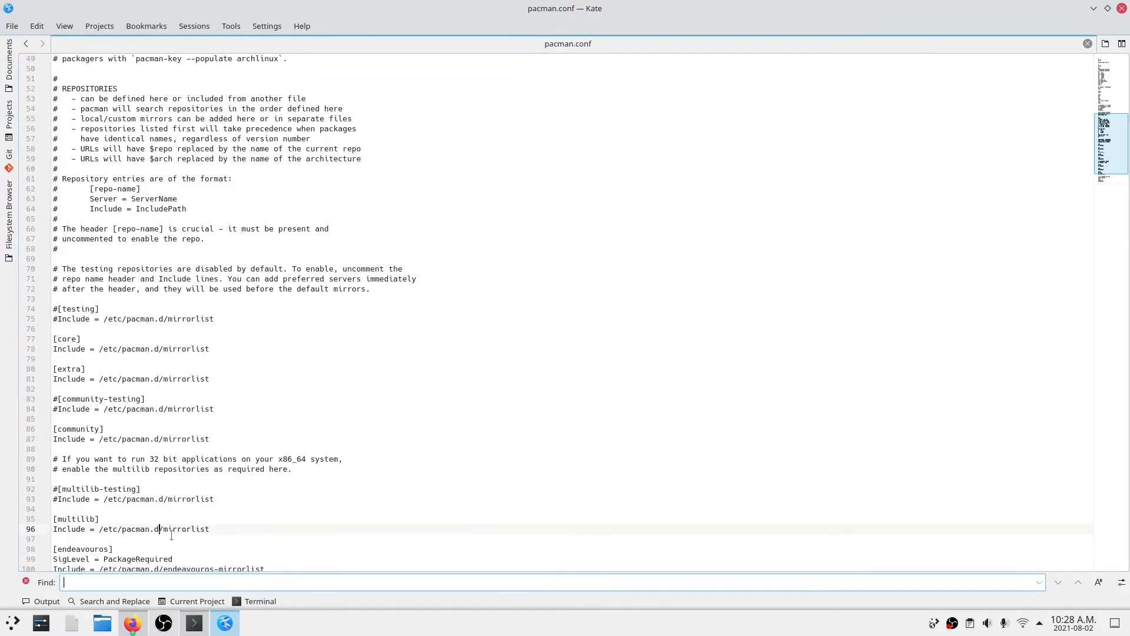
{"action": "left_click", "coordinate": [132, 622]}
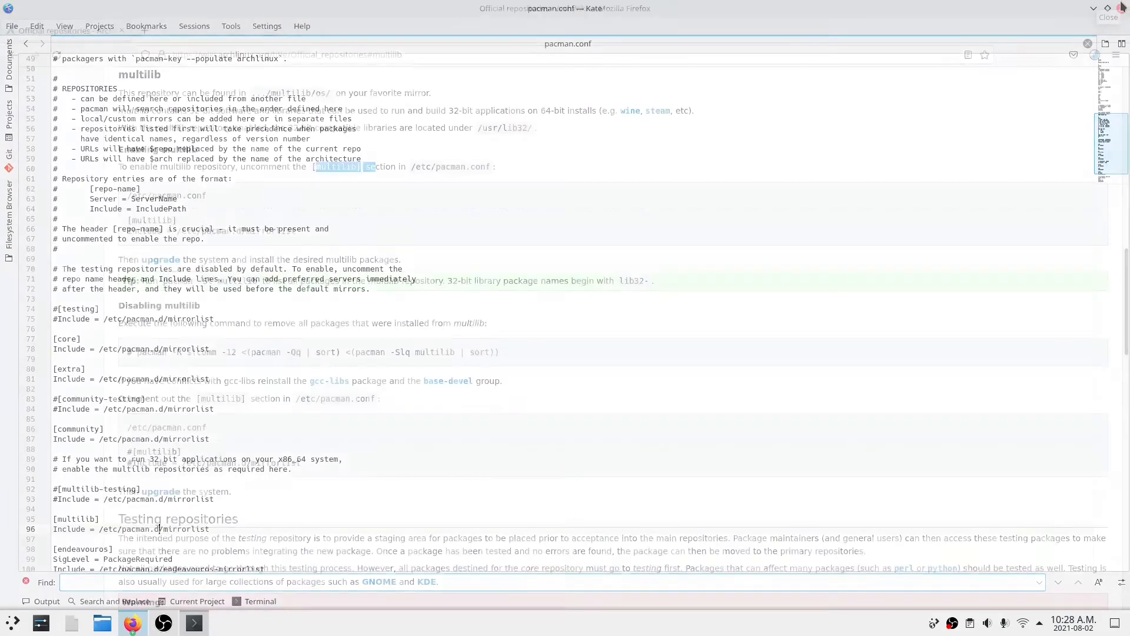
{"action": "left_click", "coordinate": [132, 621]}
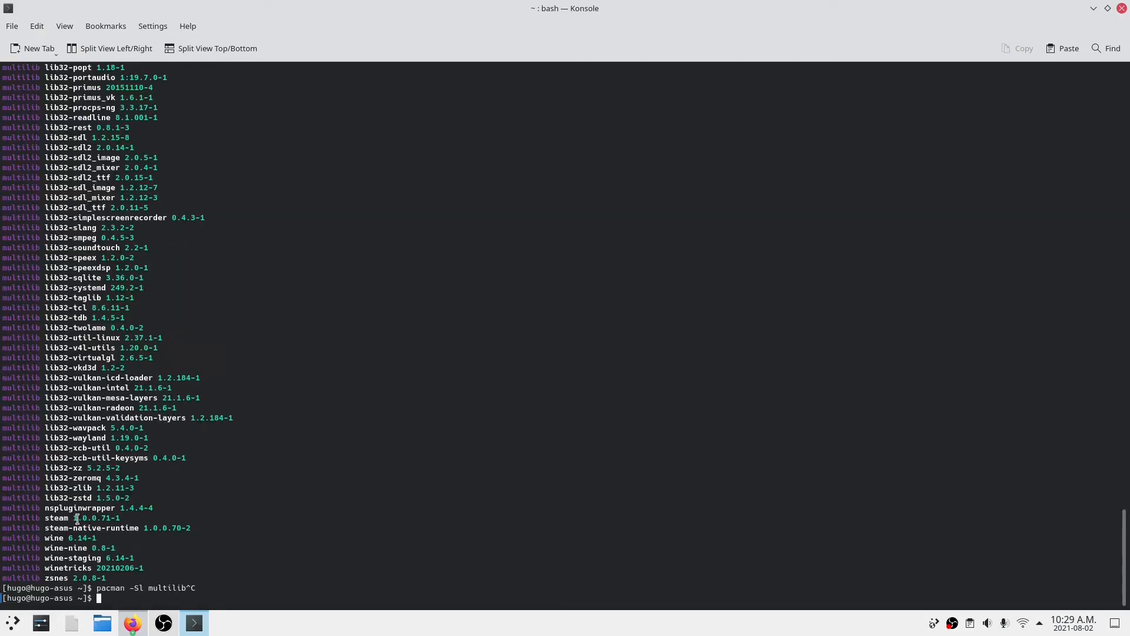
{"action": "mouse_move", "coordinate": [371, 512]}
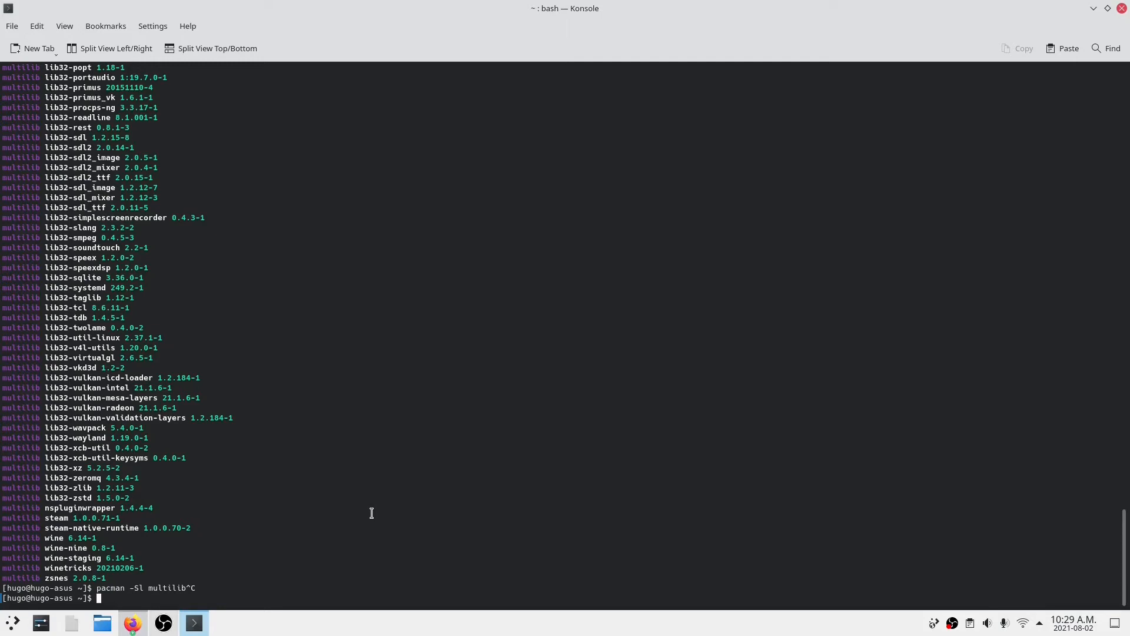
Step: Run 'sudo pacman -S steam' and choose provider 2, lib32-nvidia-utils, for the Vulkan driver
{"action": "type", "text": "sudo pacman -S steam"}
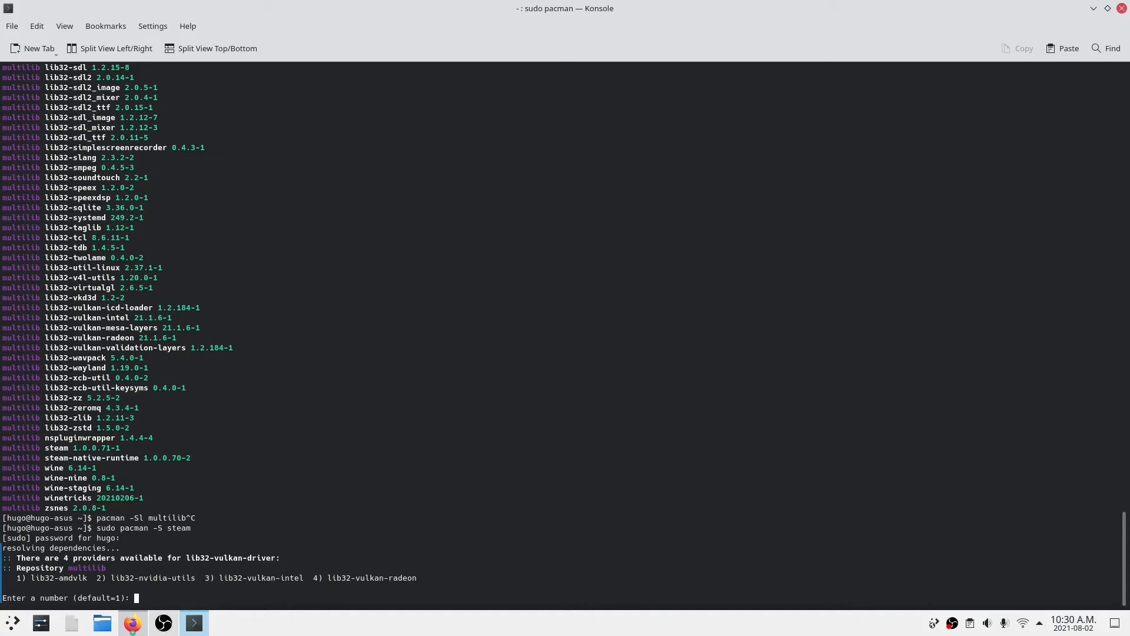
{"action": "type", "text": "2"}
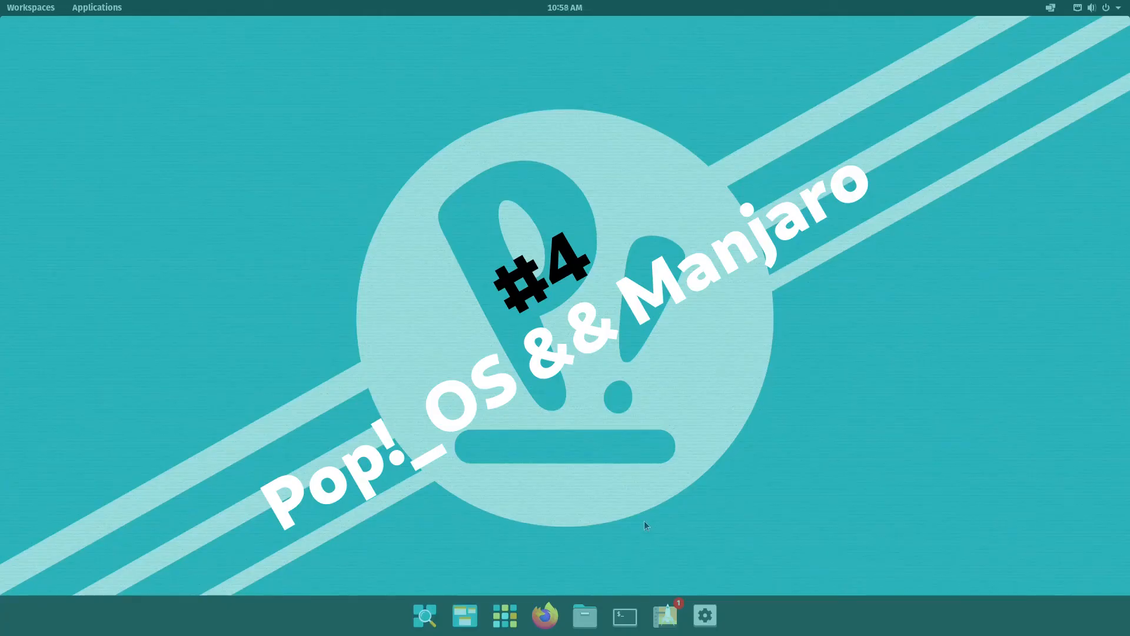
{"action": "mouse_move", "coordinate": [664, 563]}
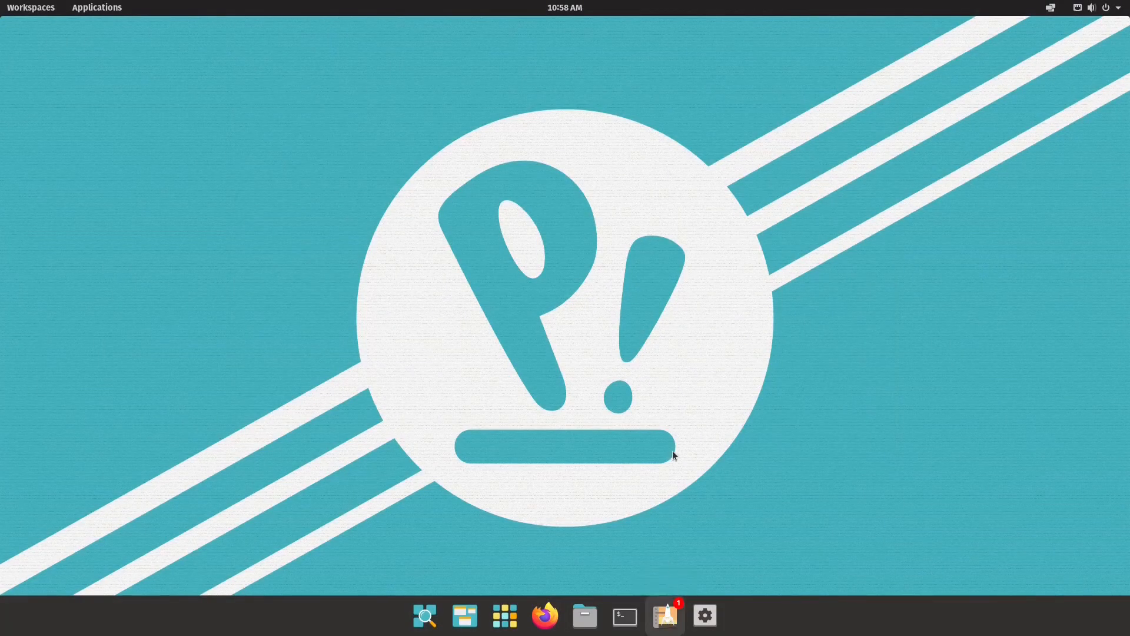
Step: Install the Steam deb package from its Pop!_Shop page and authenticate with the password
{"action": "left_click", "coordinate": [664, 615]}
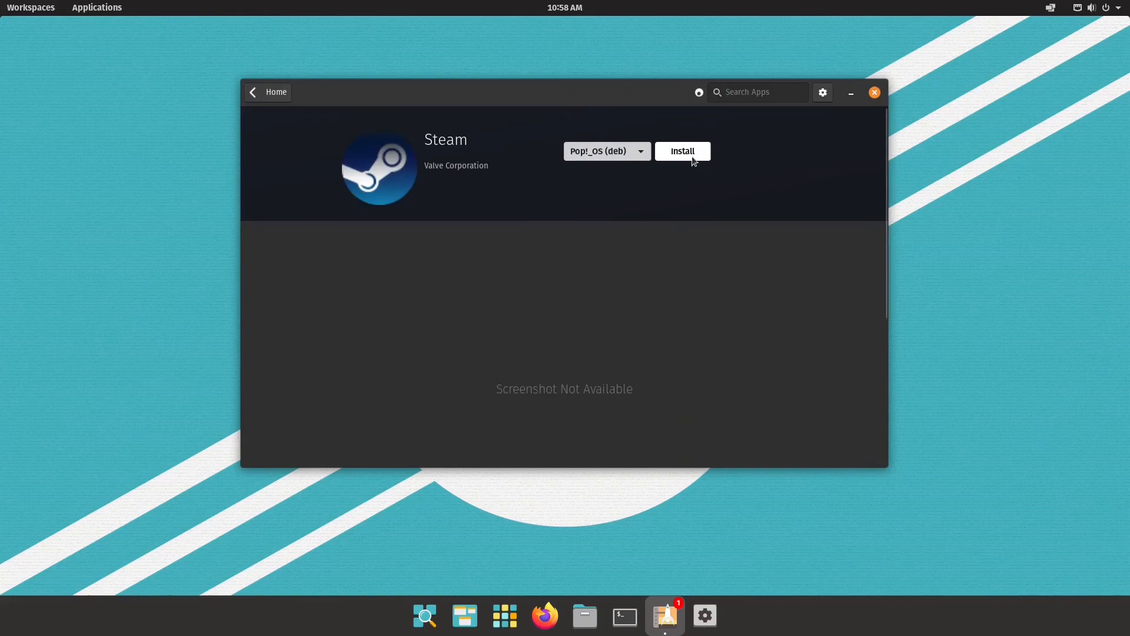
{"action": "left_click", "coordinate": [682, 152]}
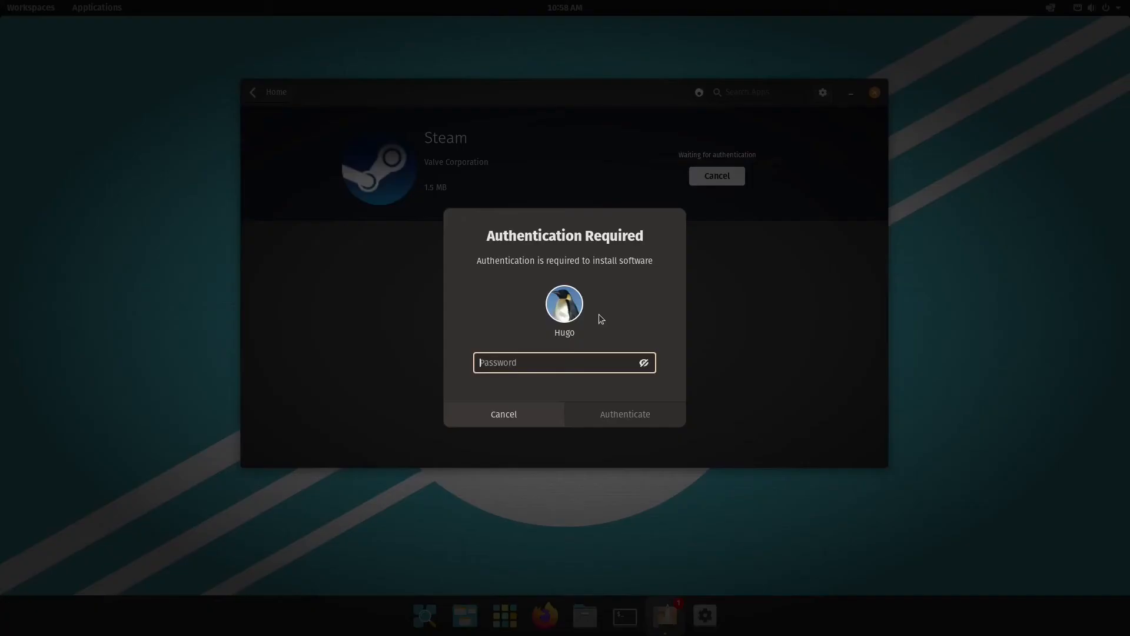
{"action": "left_click", "coordinate": [624, 413]}
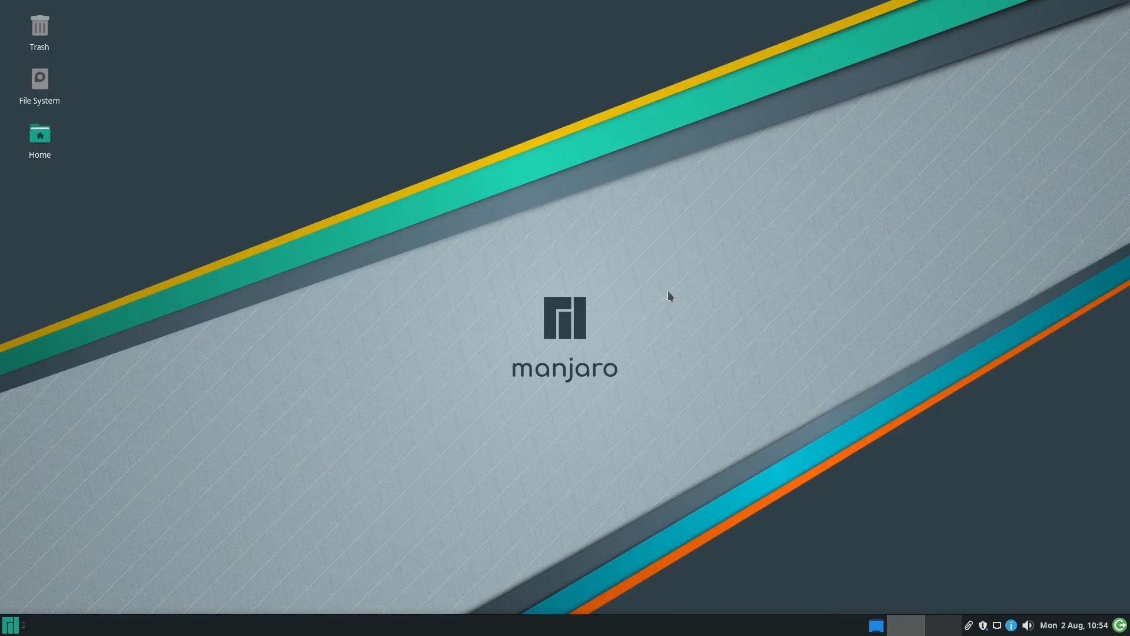
{"action": "mouse_move", "coordinate": [72, 538]}
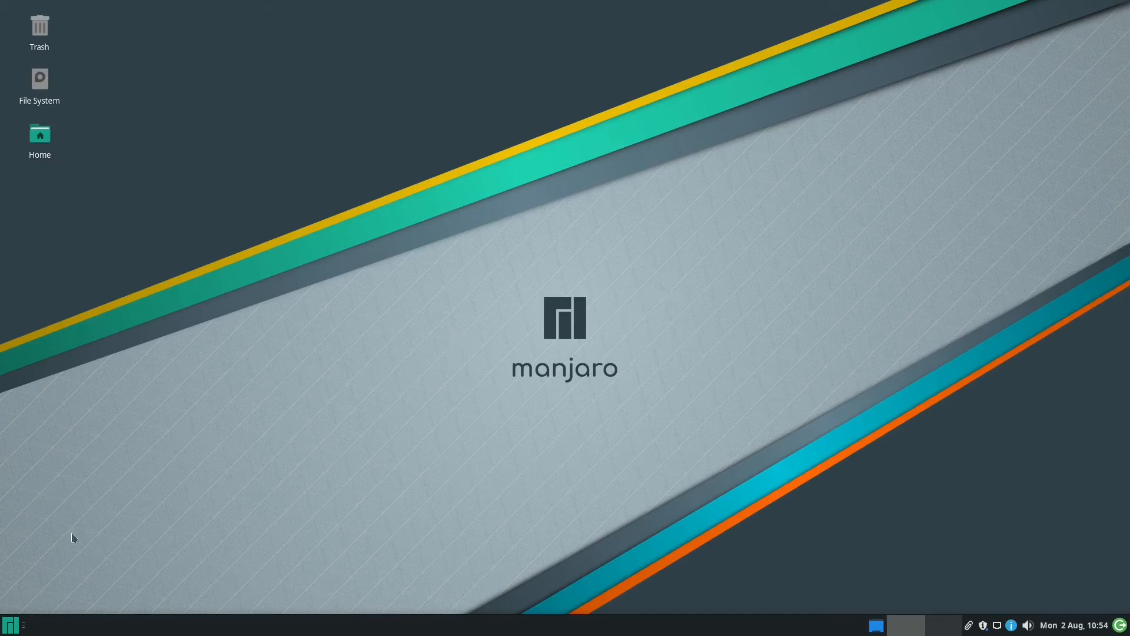
{"action": "mouse_move", "coordinate": [9, 624]}
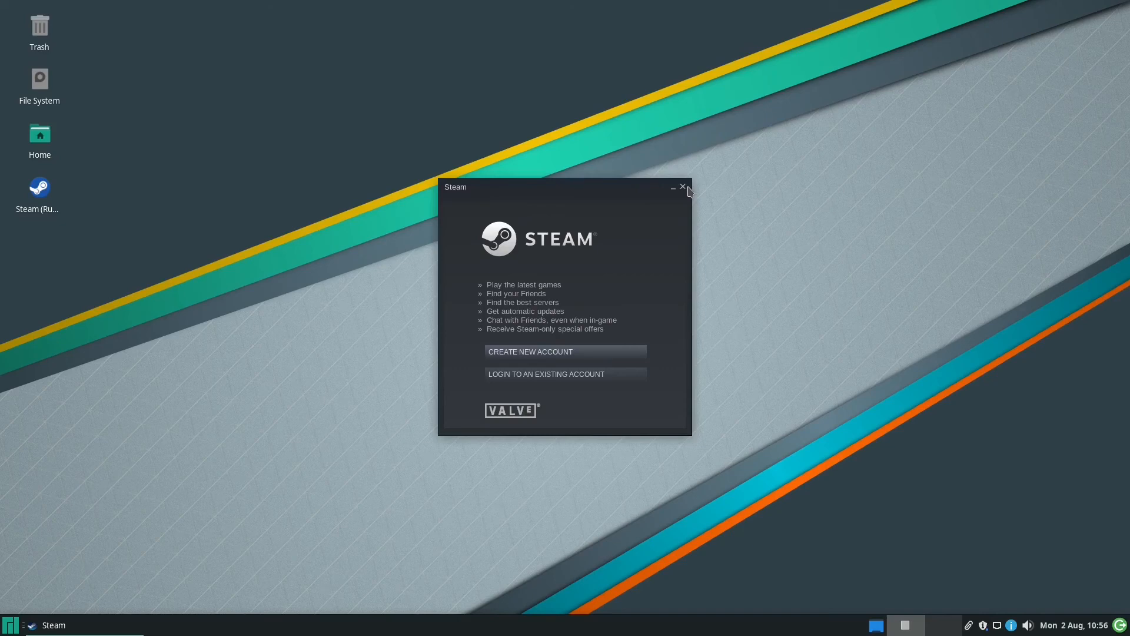
Step: Dismiss the Steam sign-in window after the client launches on Manjaro
{"action": "left_click", "coordinate": [565, 374]}
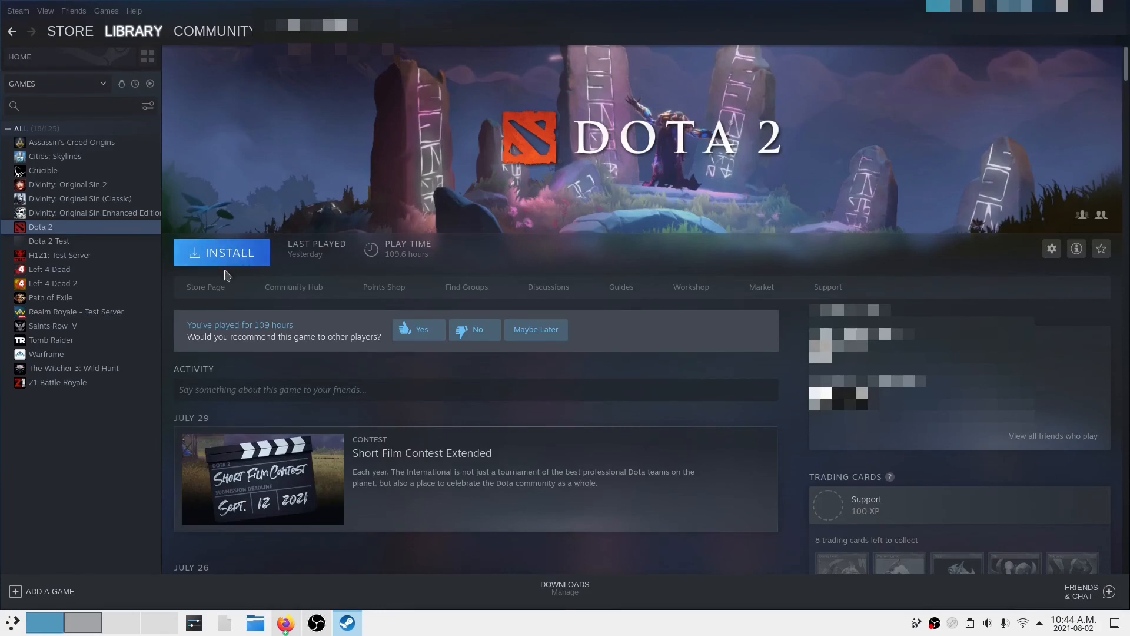
Step: Enable Steam Play for all other titles with Proton Experimental, then return to Divinity: Original Sin 2
{"action": "left_click", "coordinate": [69, 184]}
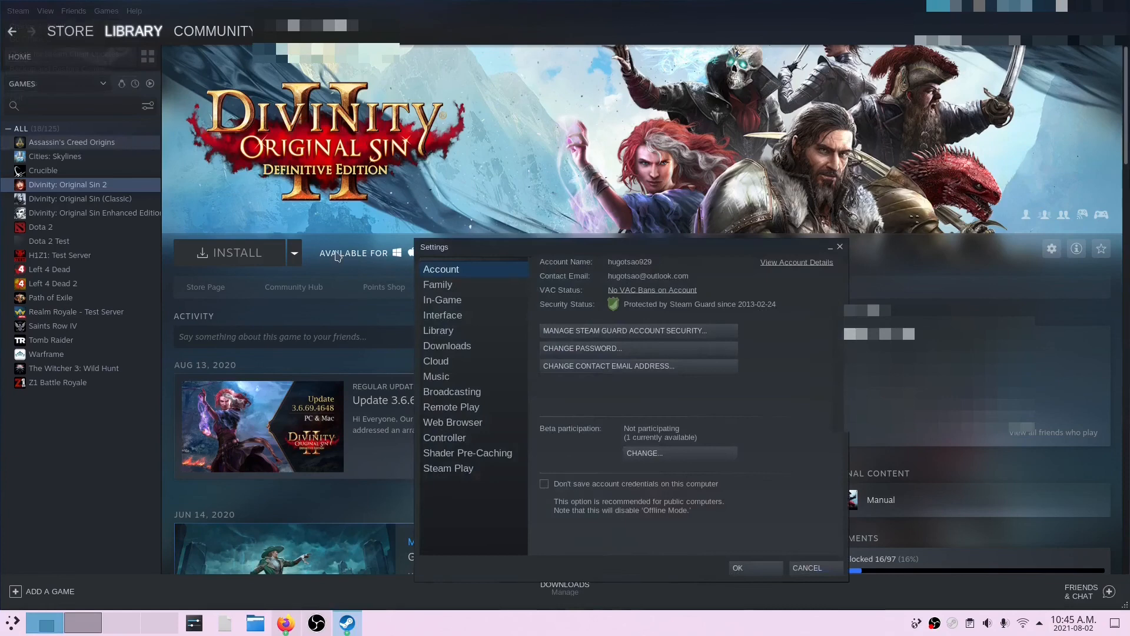
{"action": "left_click", "coordinate": [449, 467]}
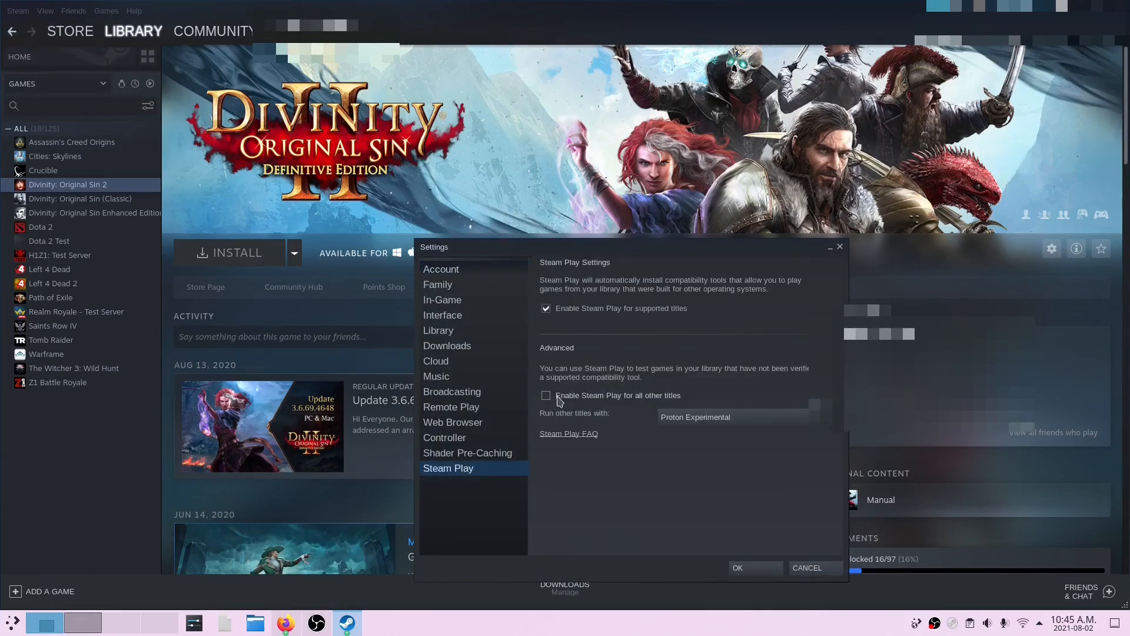
{"action": "left_click", "coordinate": [546, 396]}
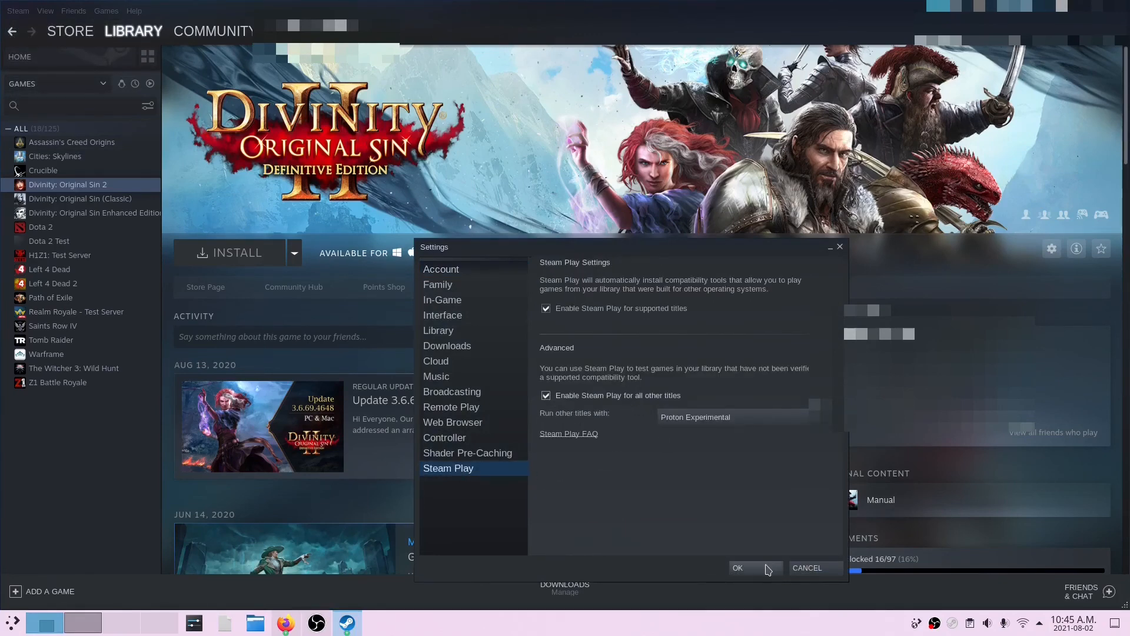
{"action": "left_click", "coordinate": [737, 567]}
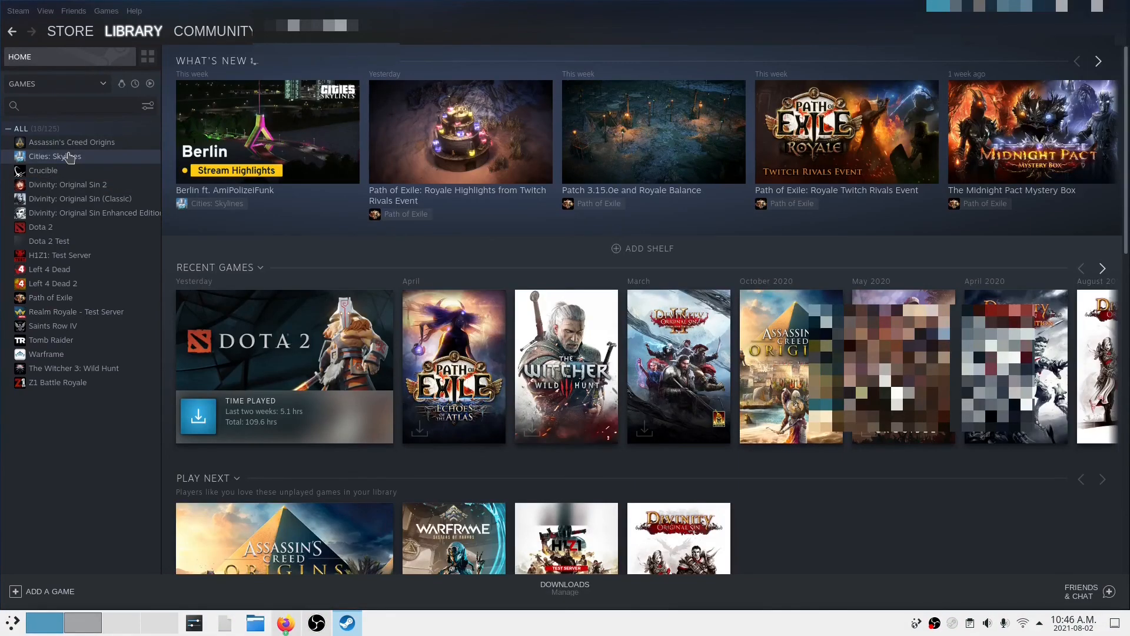
{"action": "left_click", "coordinate": [68, 185]}
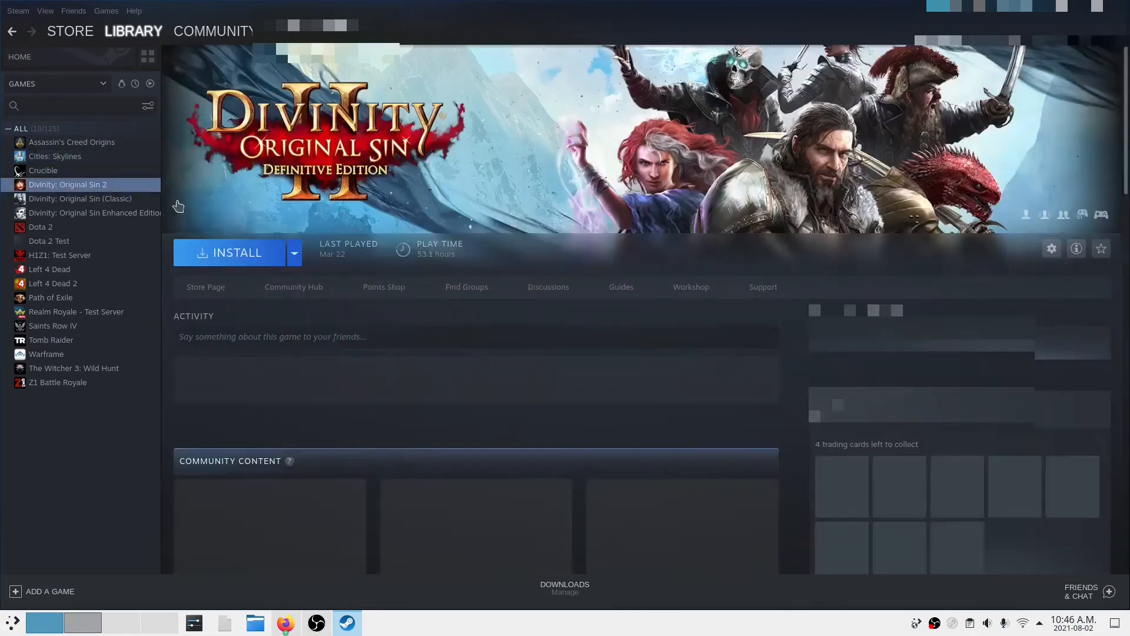